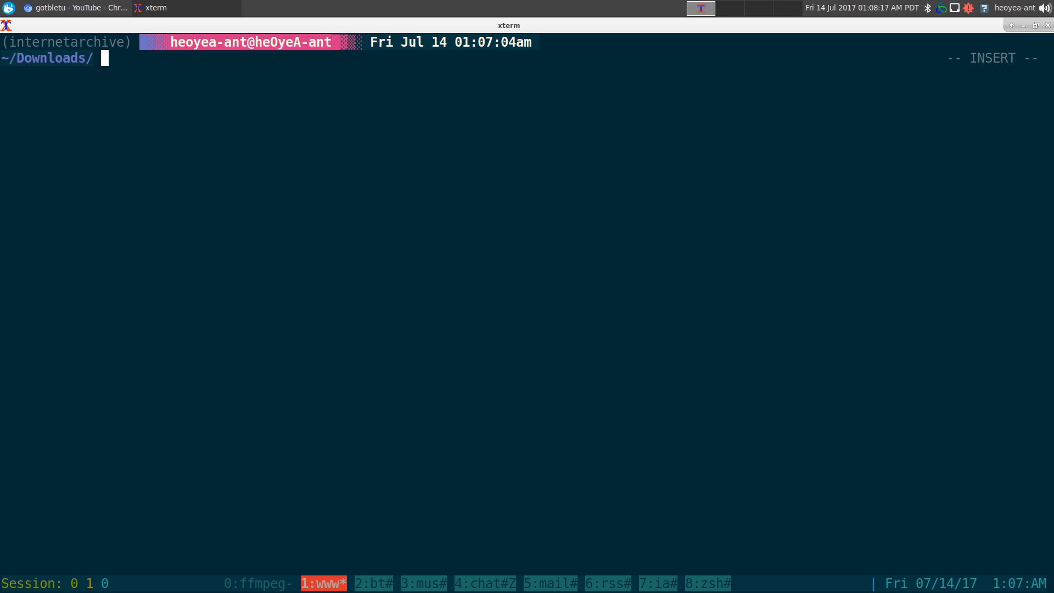
Step: Run a pip search for the internetarchive package
text(p)
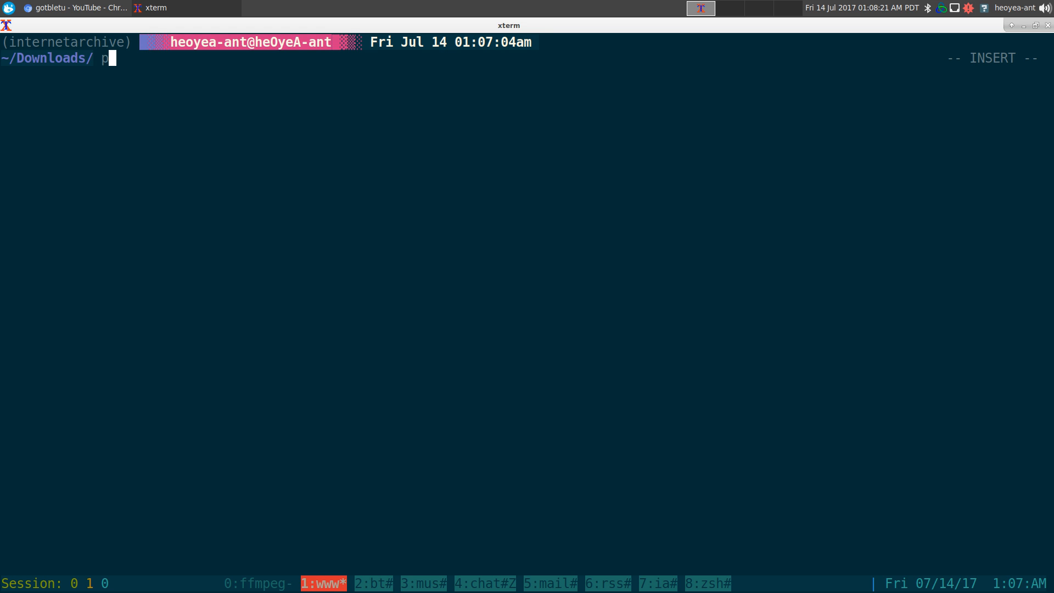
text(ip search i)
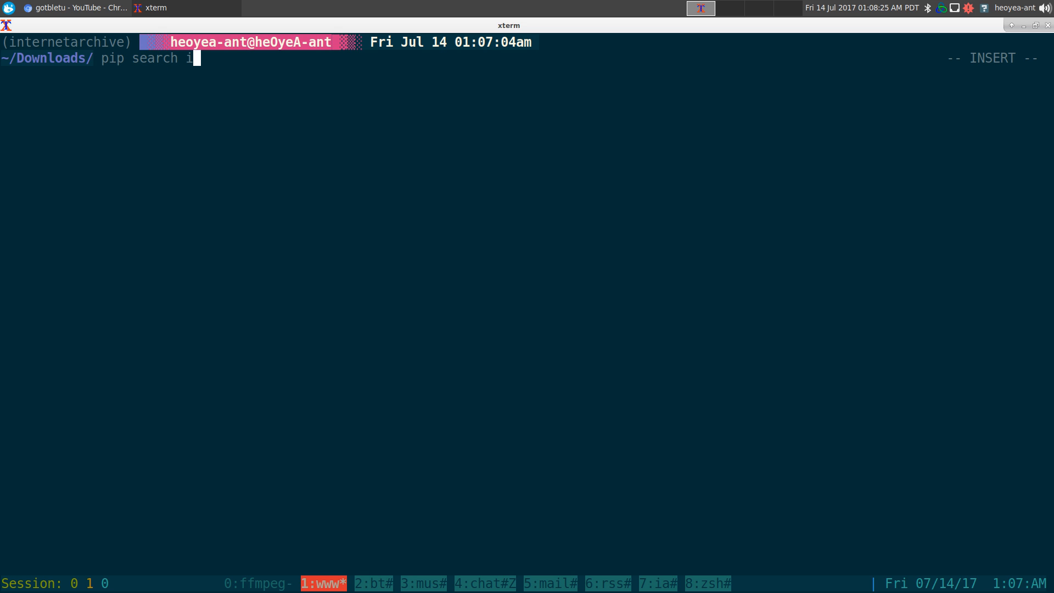
text(nternetarhive)
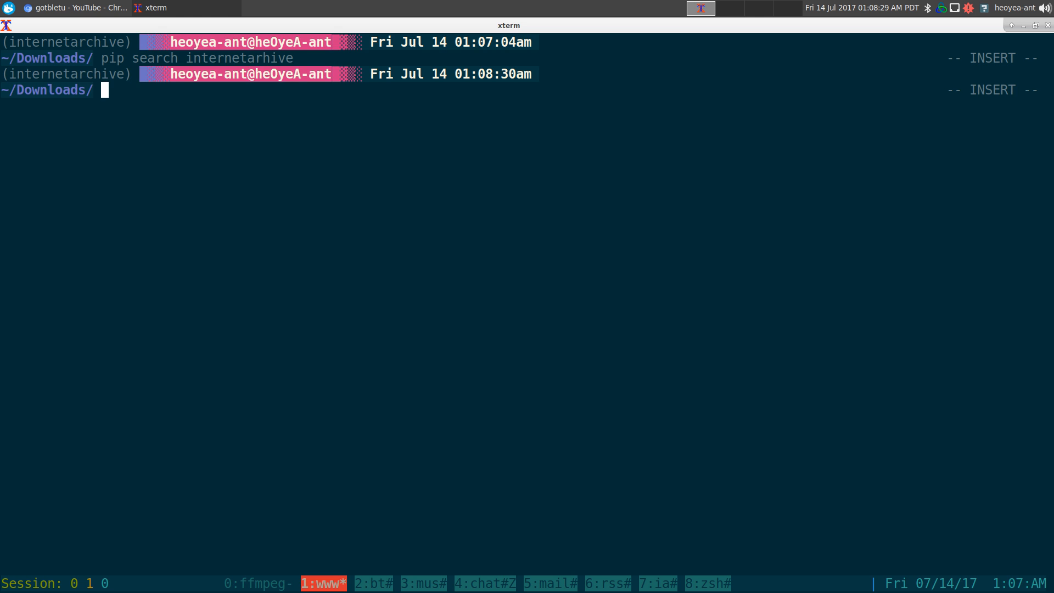
text(pip search interneta)
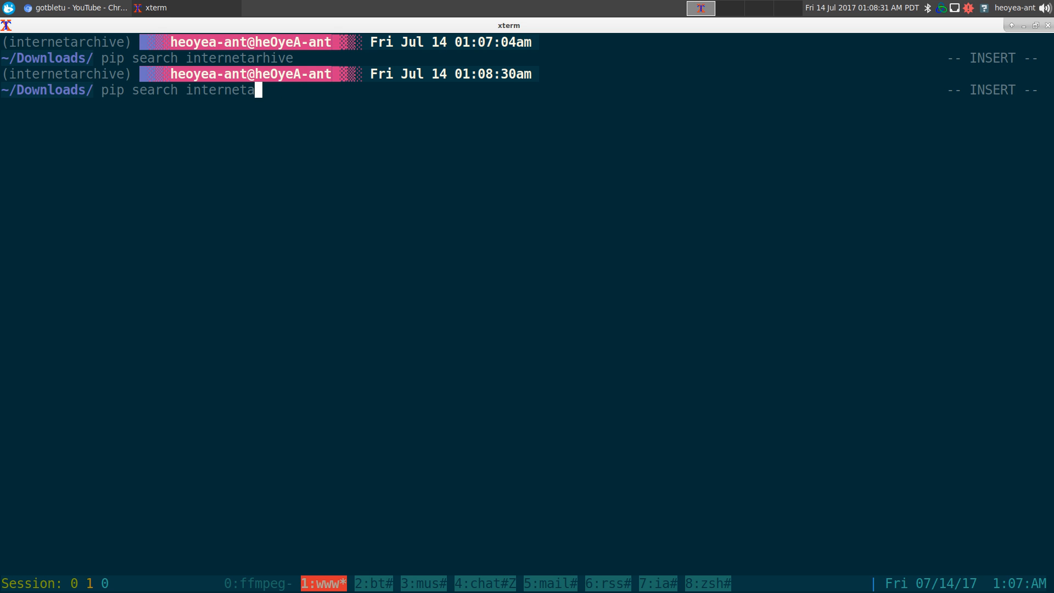
text(h)
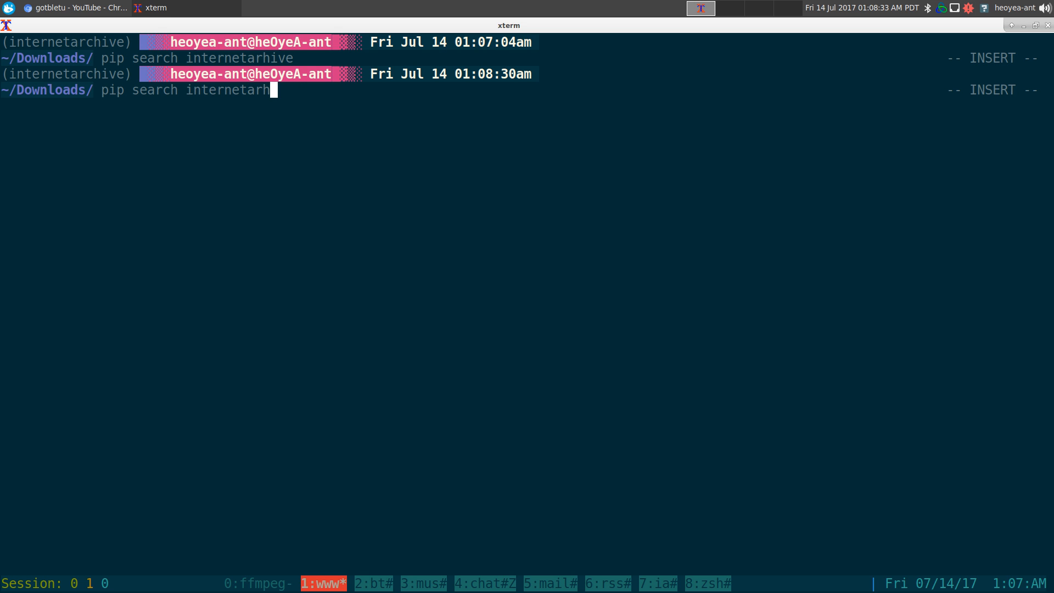
text(chive)
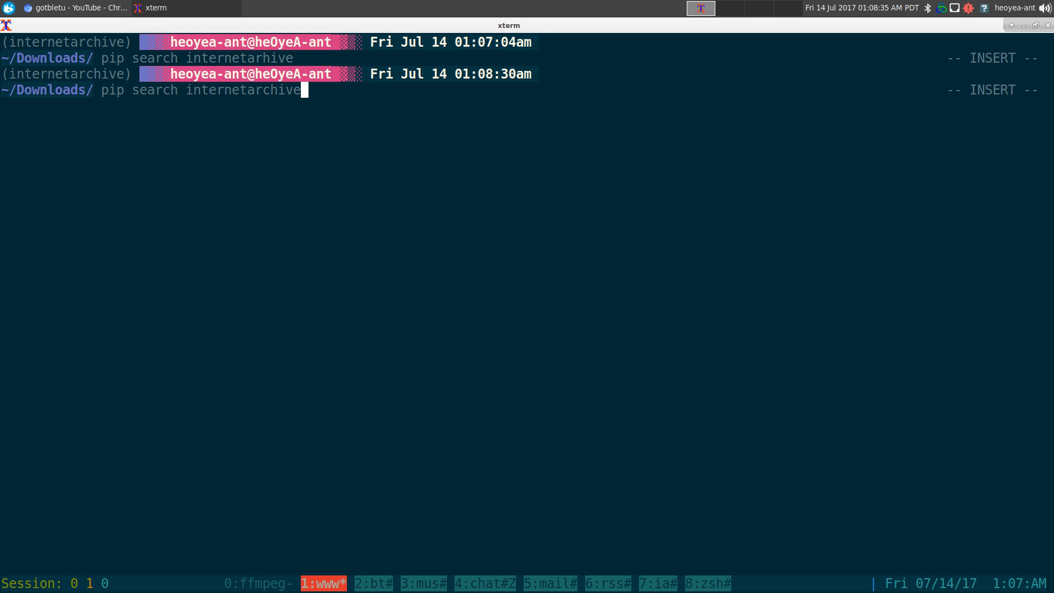
key(Return)
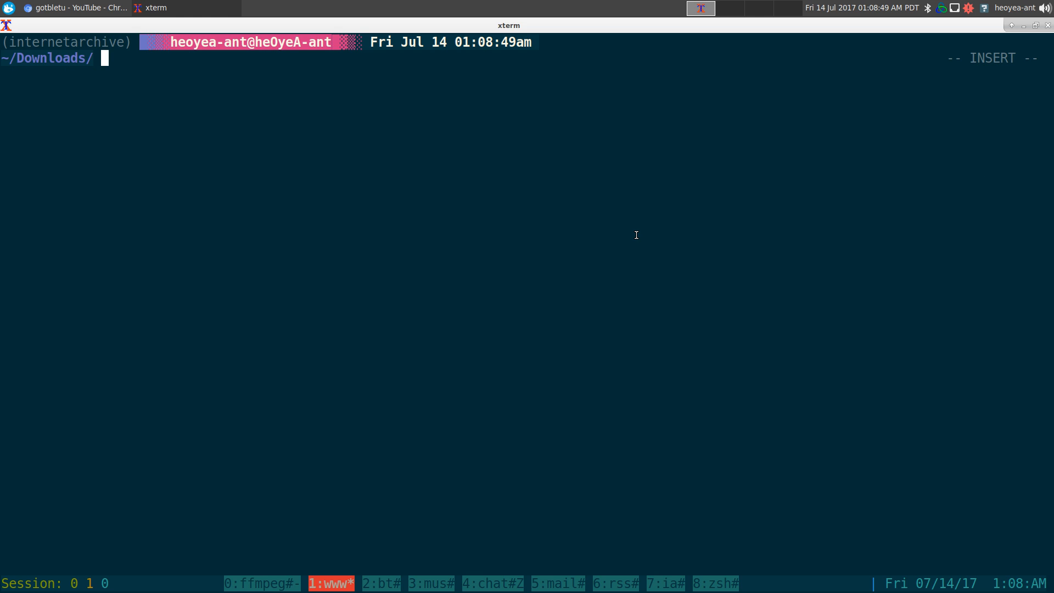
Step: Show the ia help overview and highlight its configure and download subcommands
text(i)
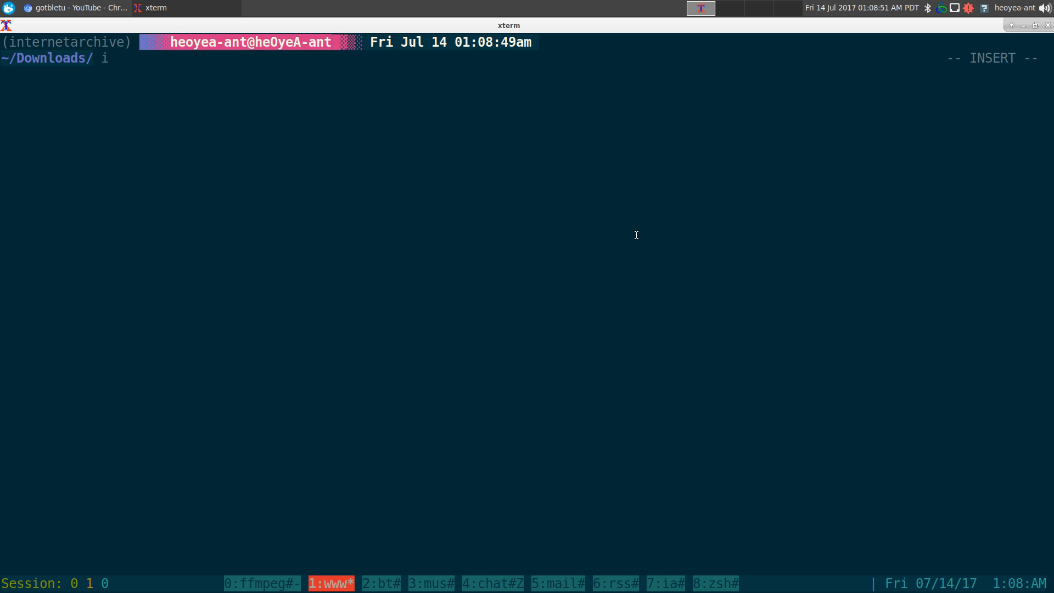
text(a)
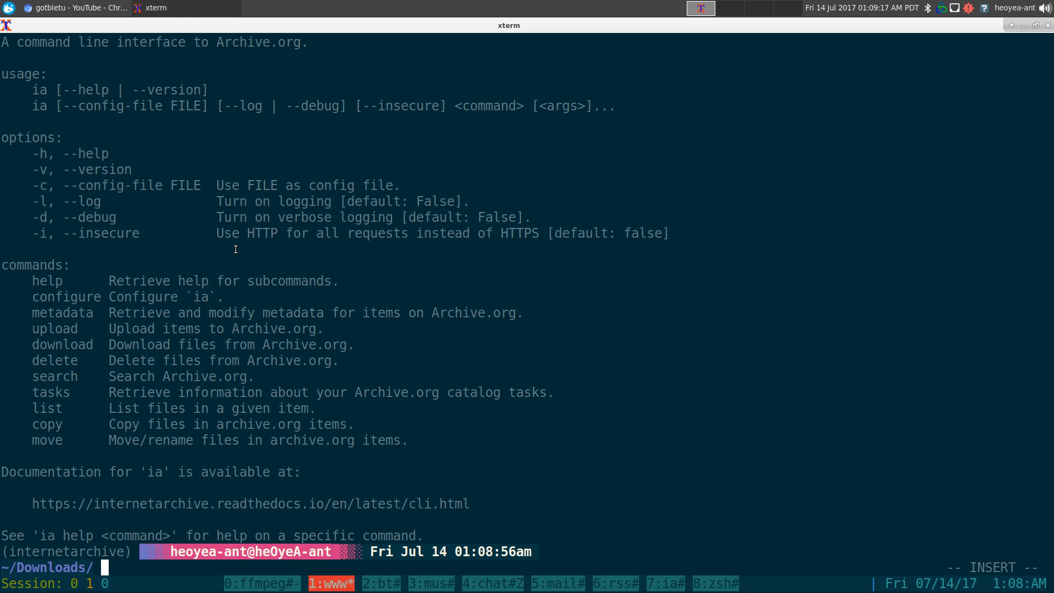
mouse_move(175, 175)
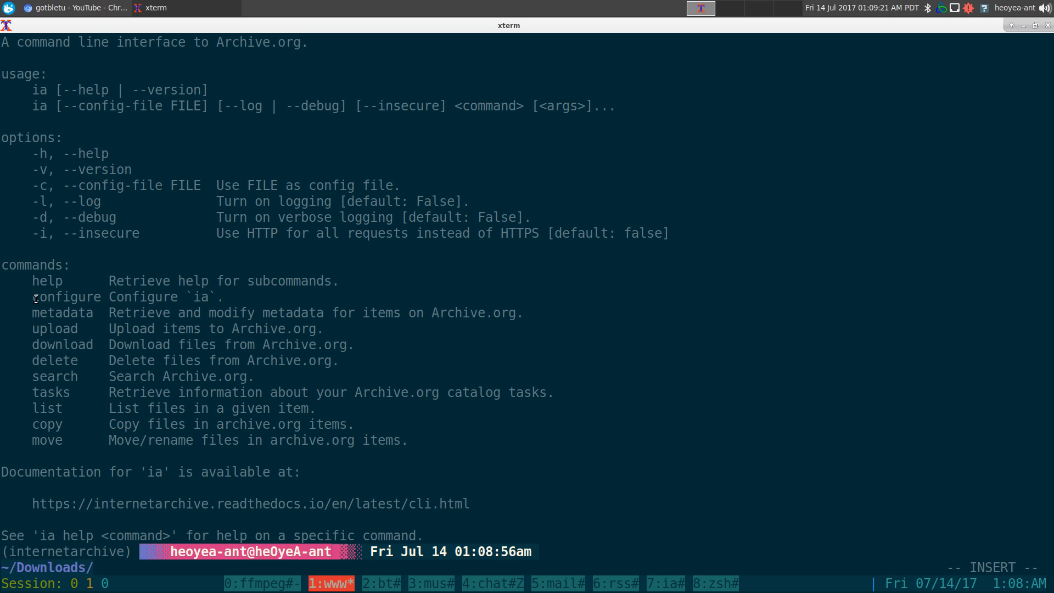
double_click(66, 296)
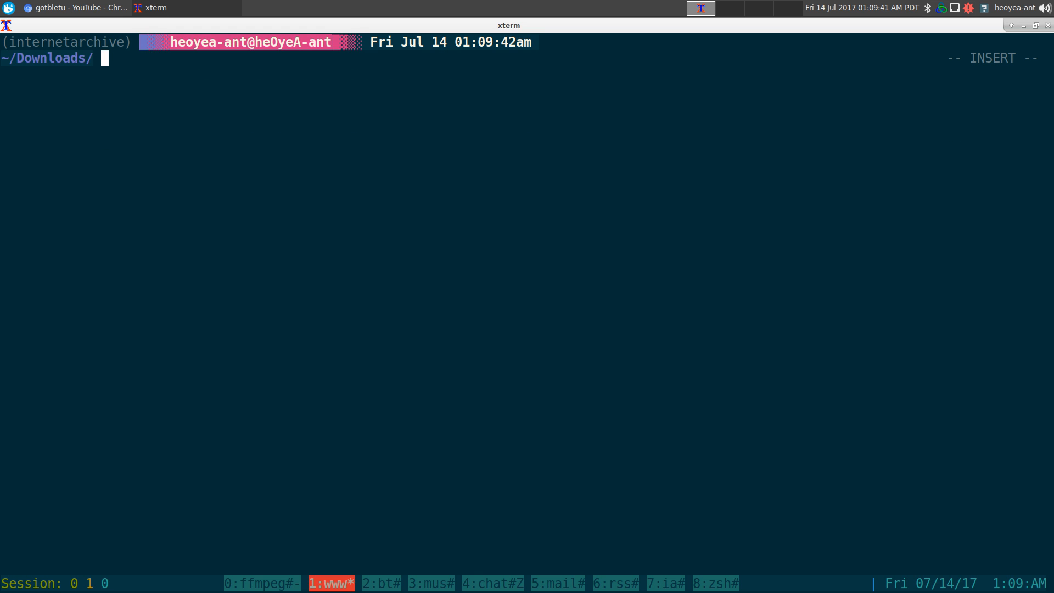
text(ia -h)
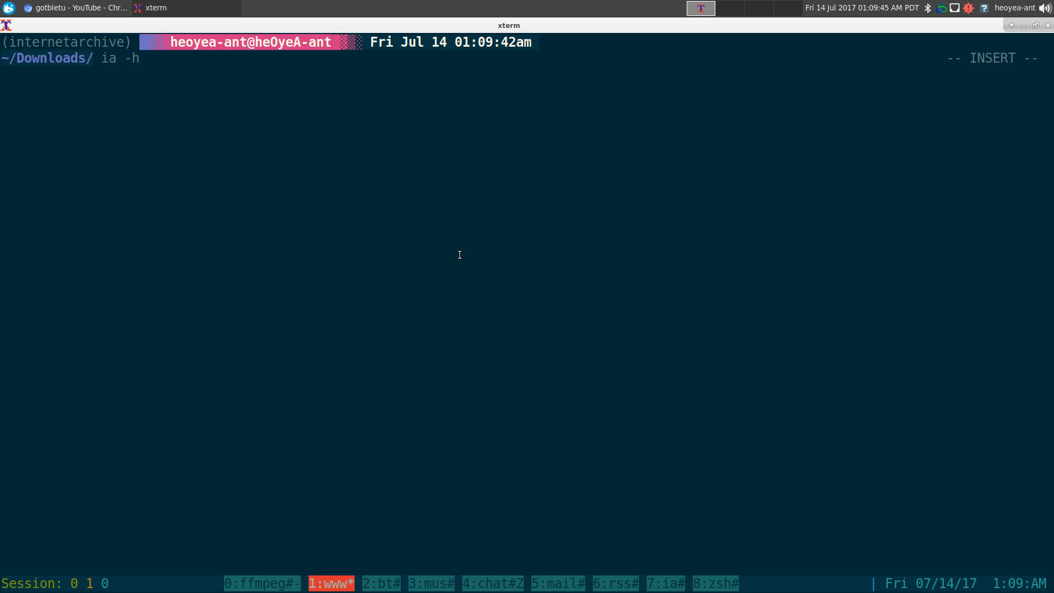
key(Return)
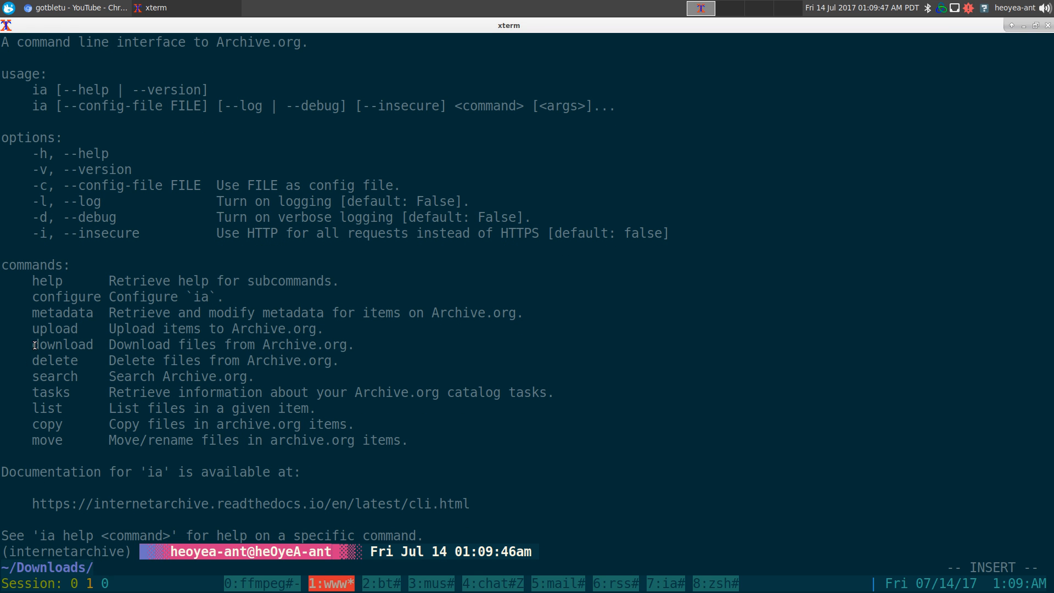
double_click(62, 343)
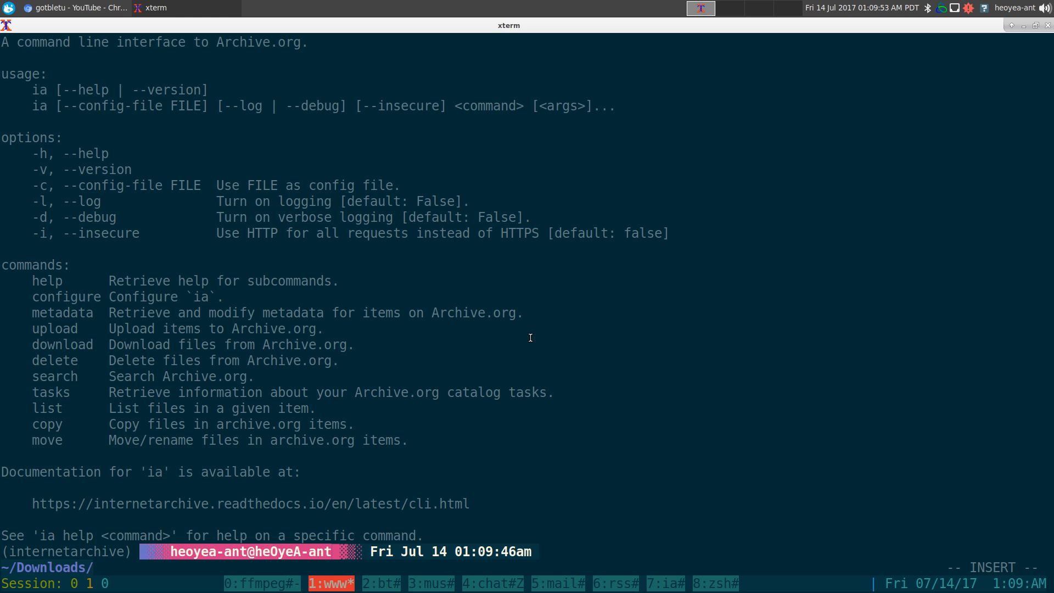
mouse_move(627, 316)
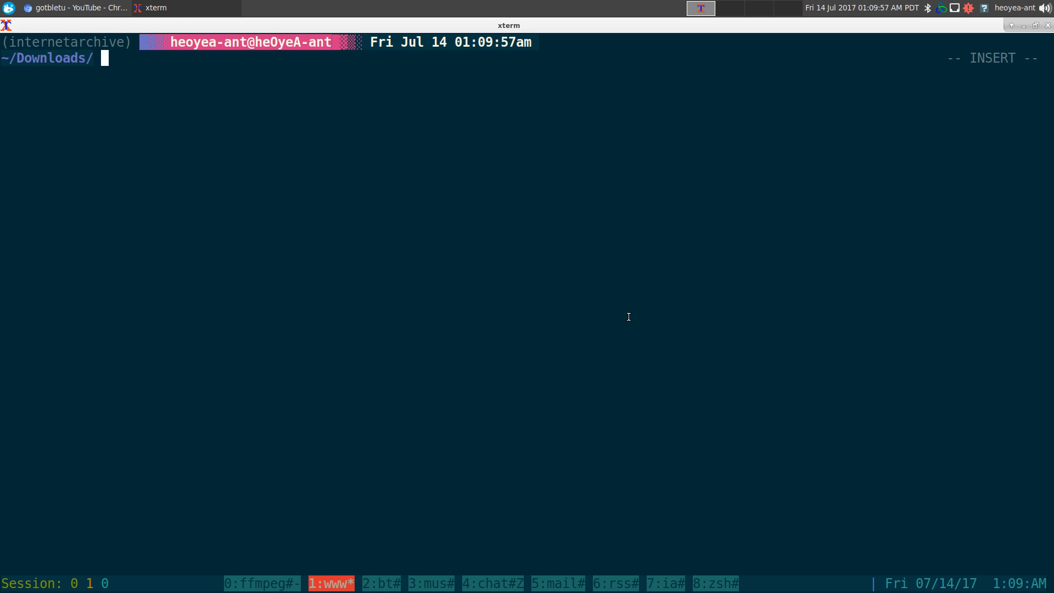
Step: Launch a surfraw archive search for 'arch linux iso' in the browser
text(surfraw)
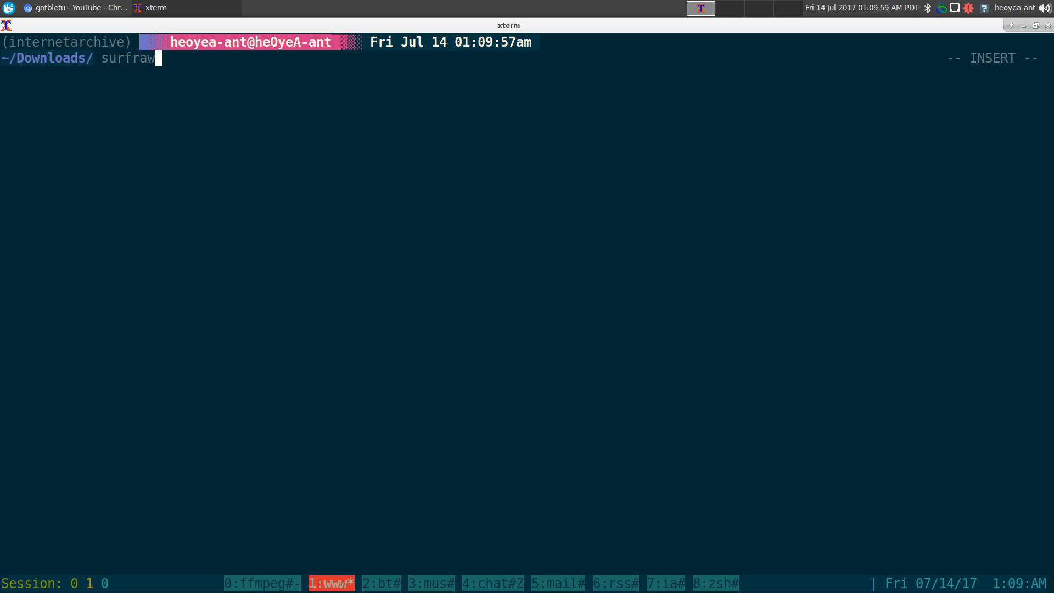
text(arh)
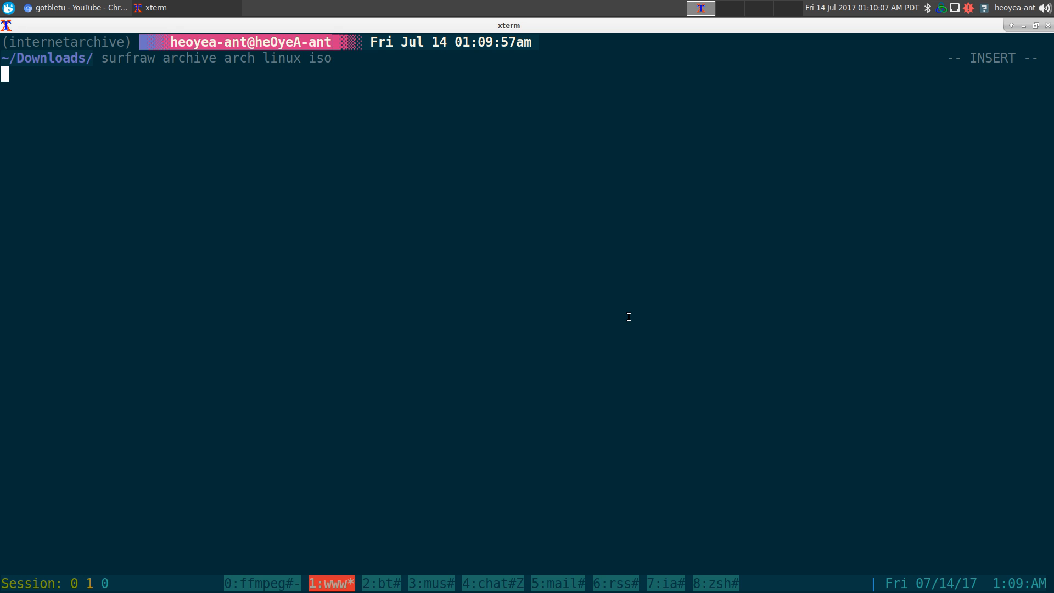
key(Return)
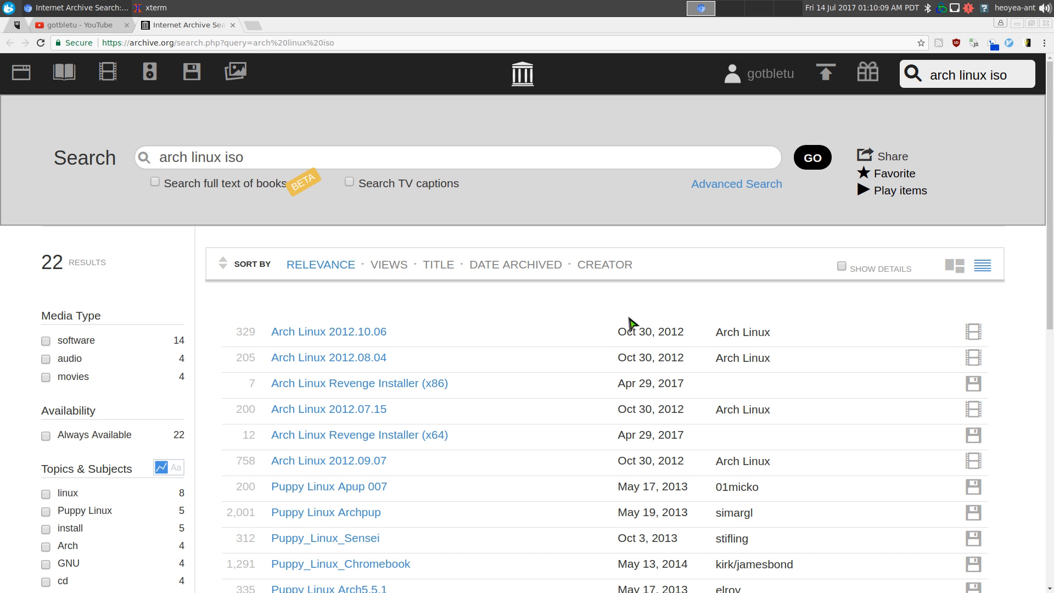
mouse_move(480, 254)
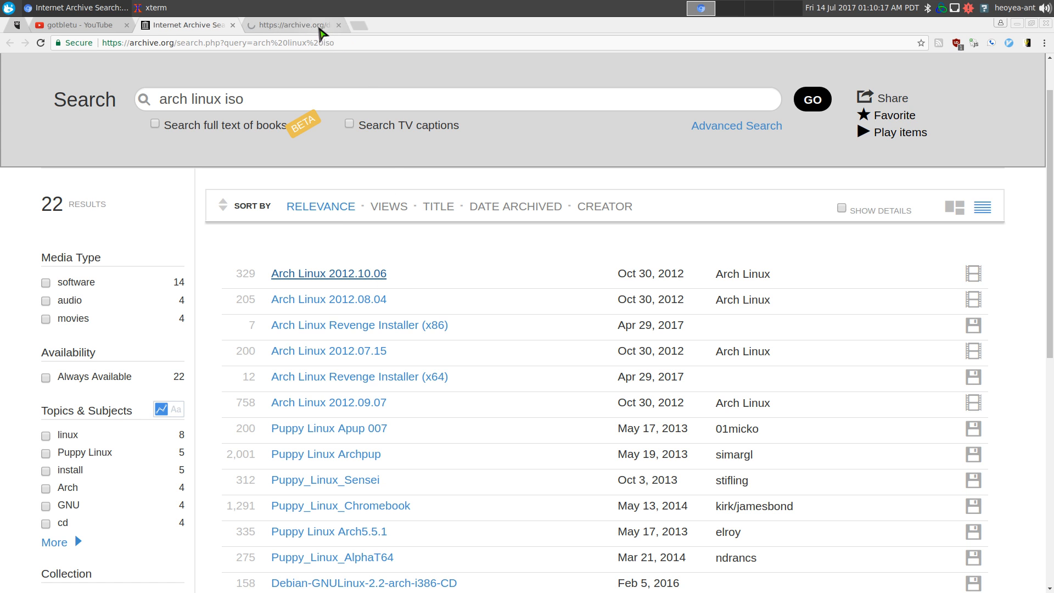
Step: Open the Arch Linux 2012.10.06 item from the search results
click(328, 273)
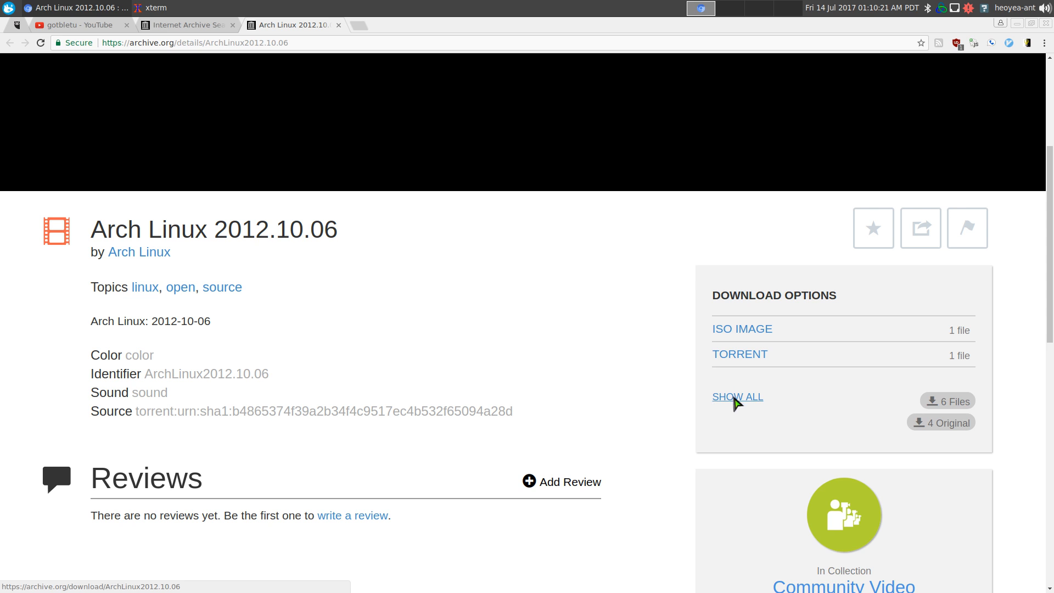
Step: Show the item's full file index with the 415 MB dual ISO, then return to the terminal
click(736, 396)
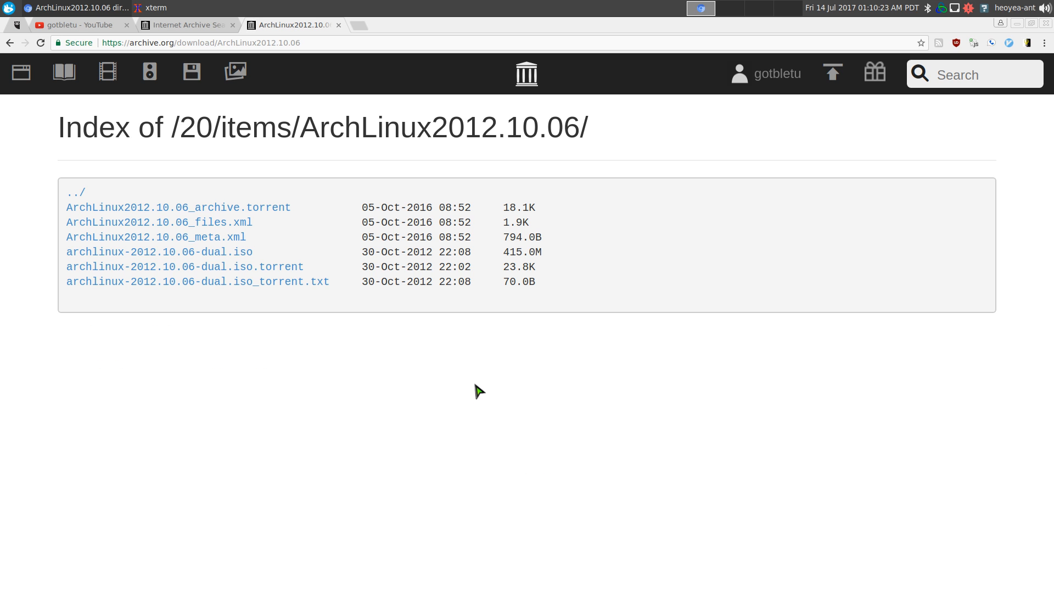
mouse_move(228, 274)
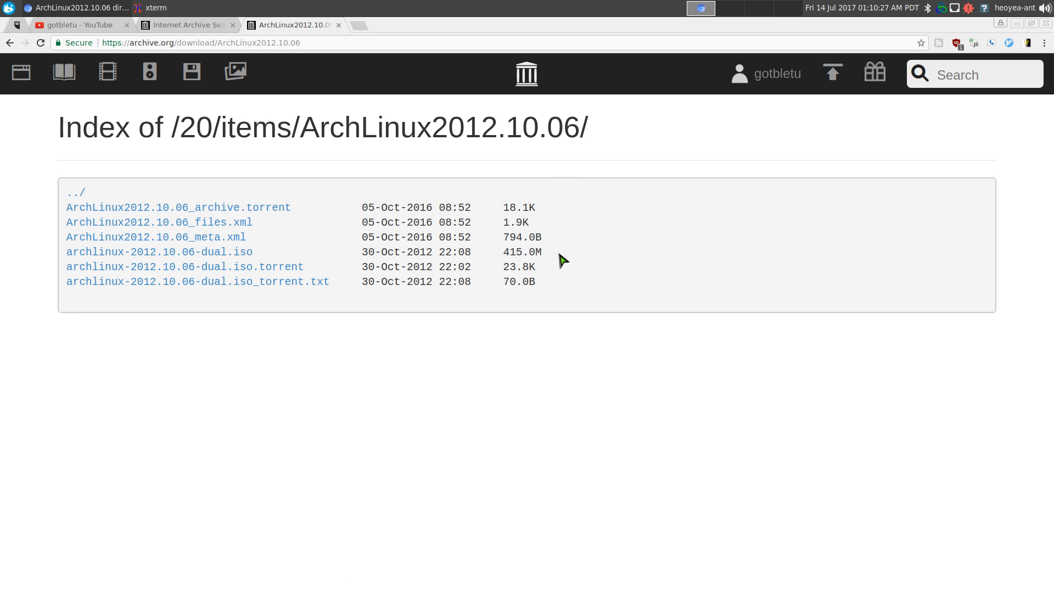
drag(373, 251, 544, 252)
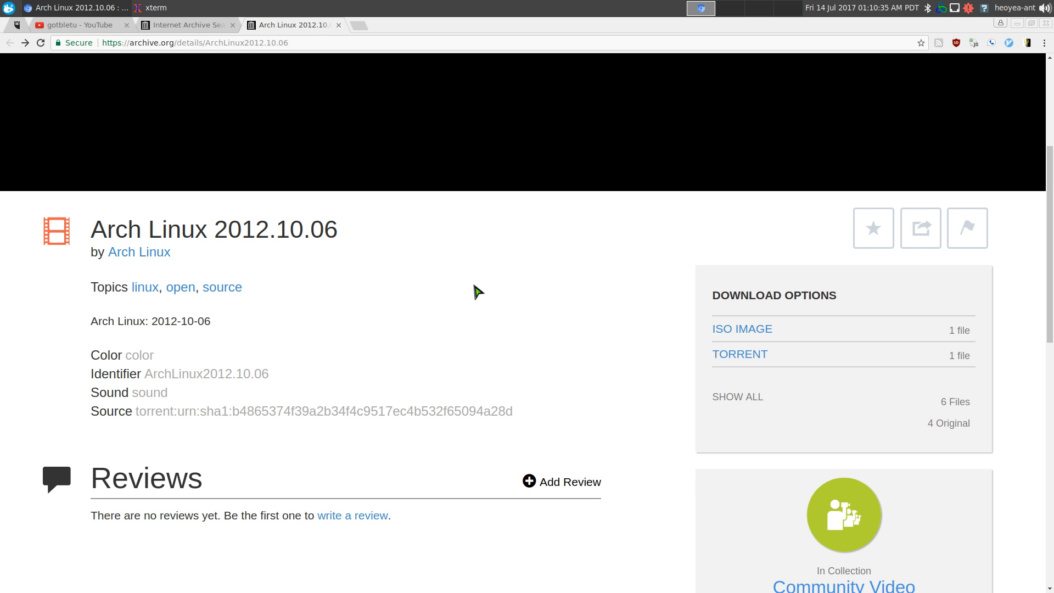
mouse_move(549, 282)
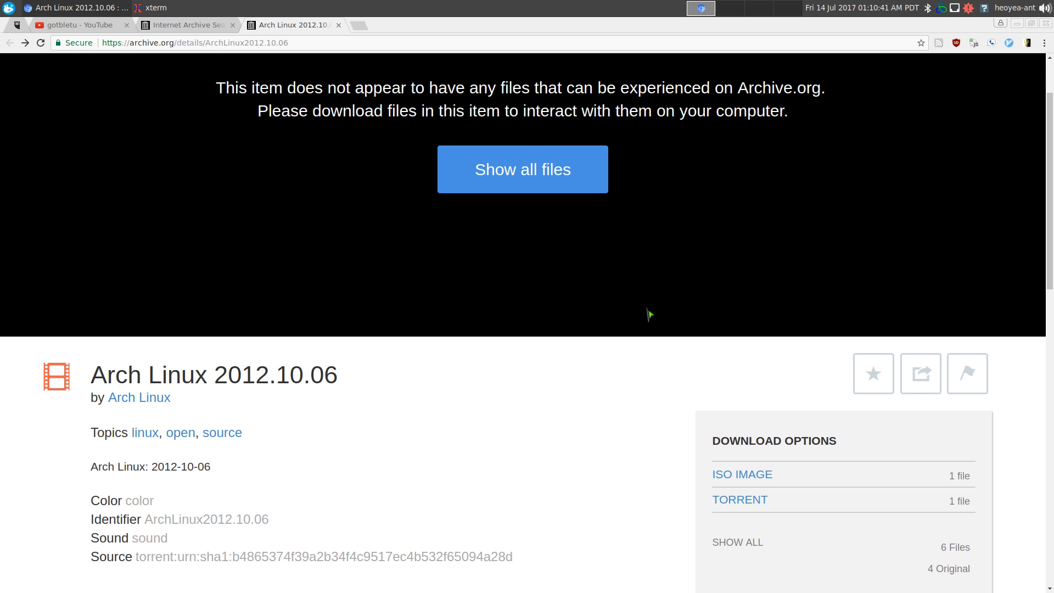
scroll(down, 3)
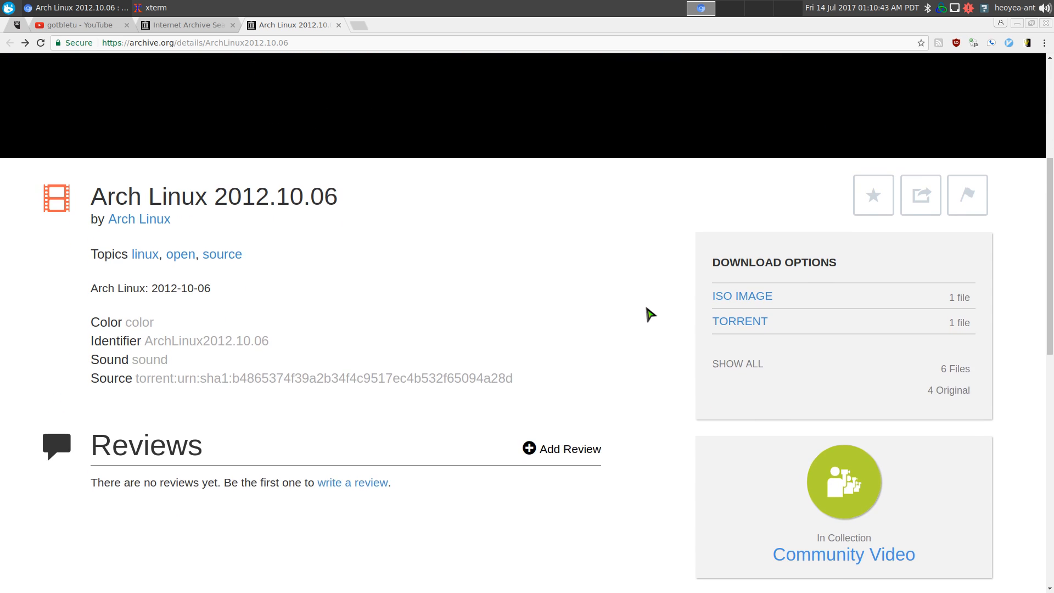
scroll(down, 3)
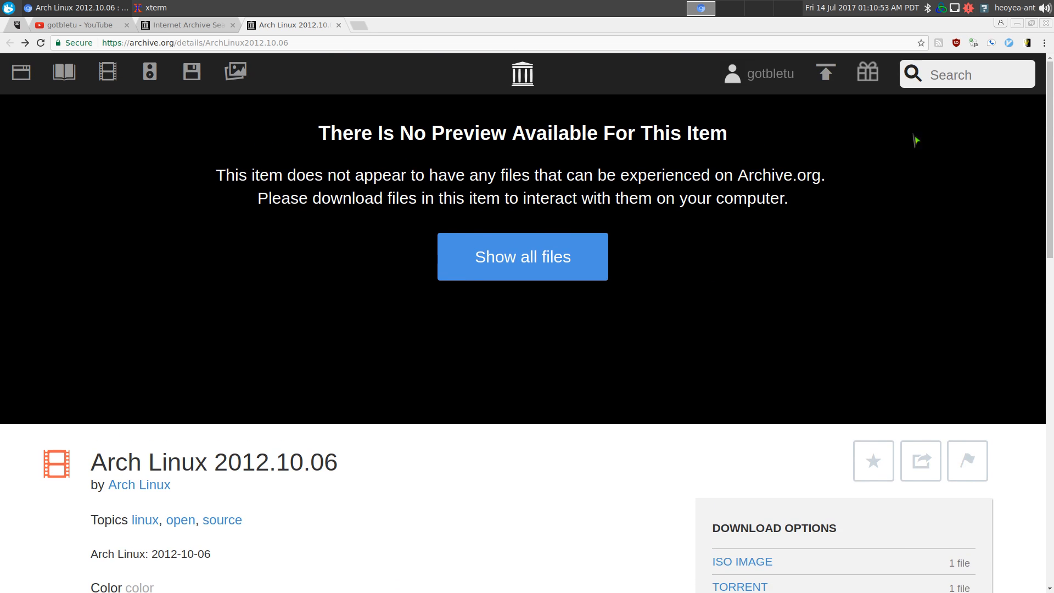
scroll(down, 3)
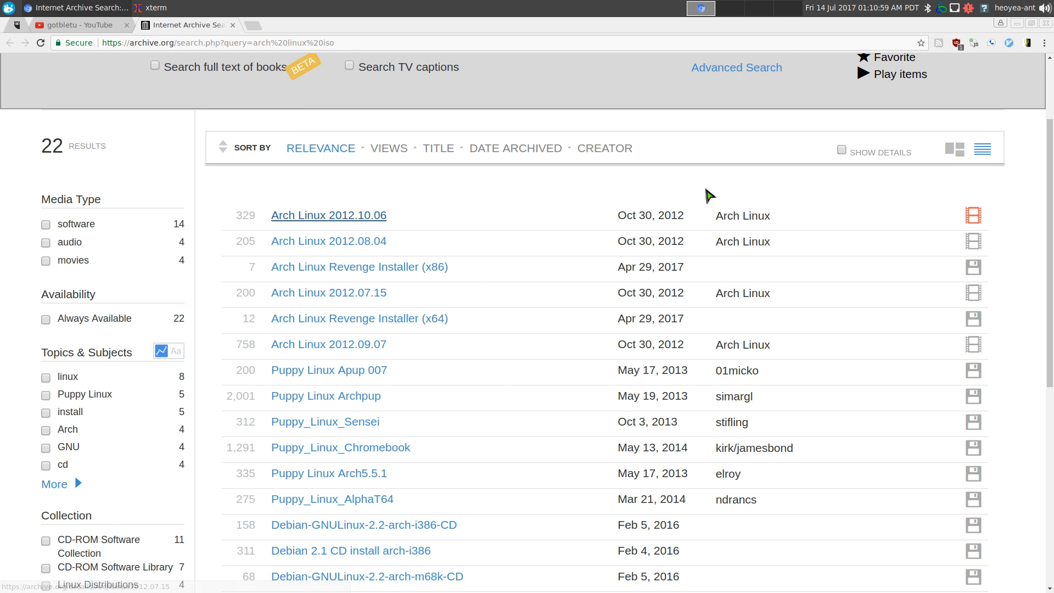
click(150, 7)
text(ia s)
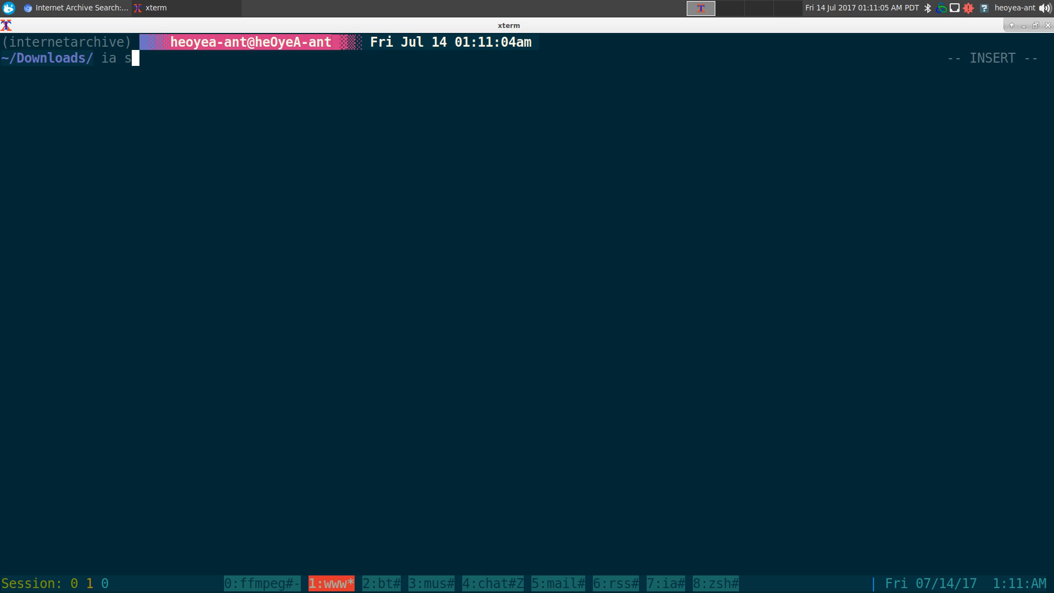
Step: Enter an 'ia search arch linux iso' command at the prompt
text(earch)
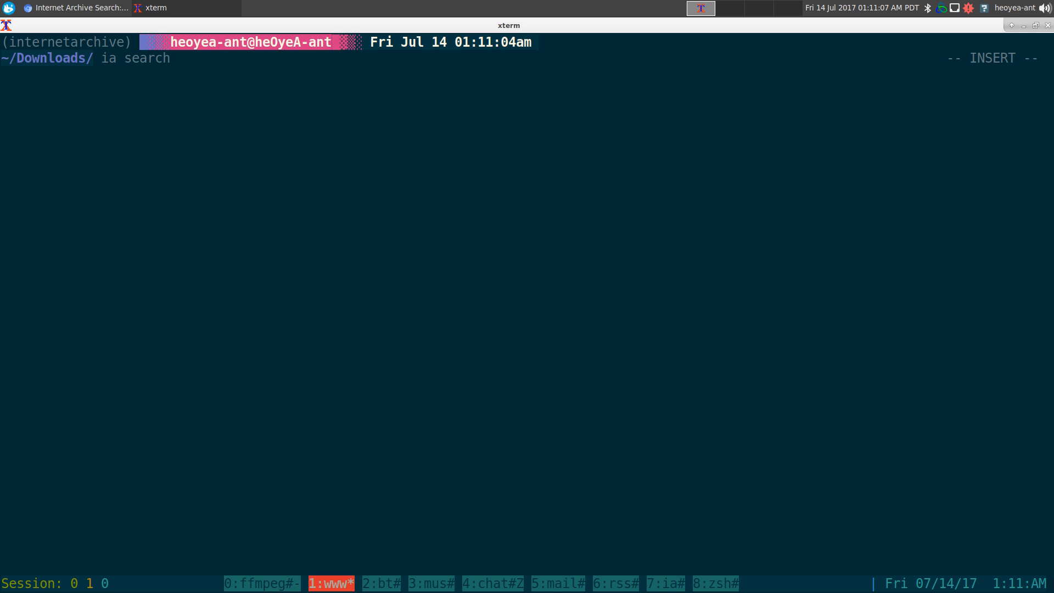
text(archi)
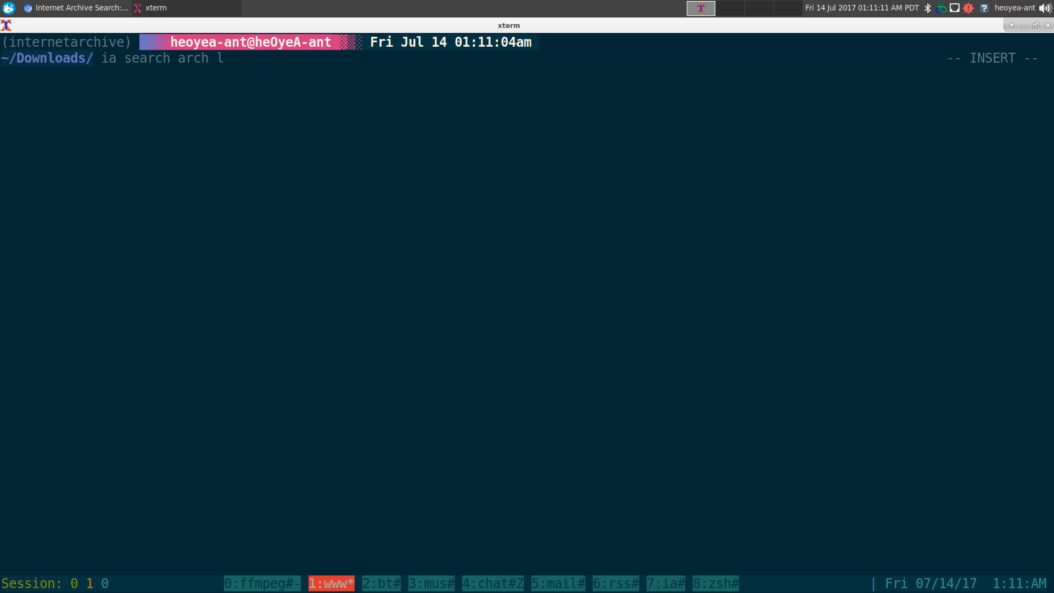
text(inux iso)
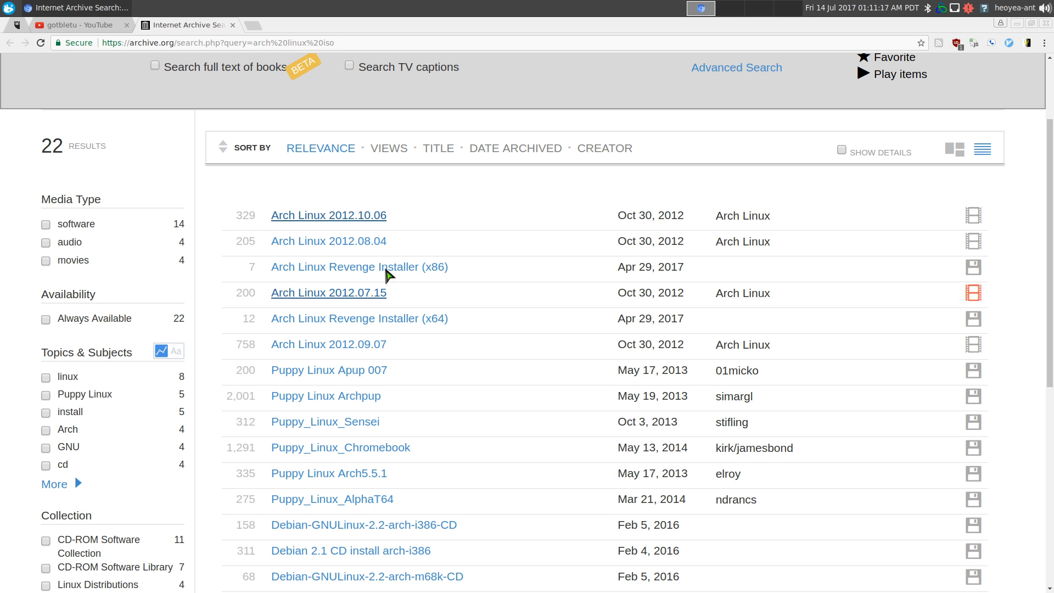
scroll(down, 3)
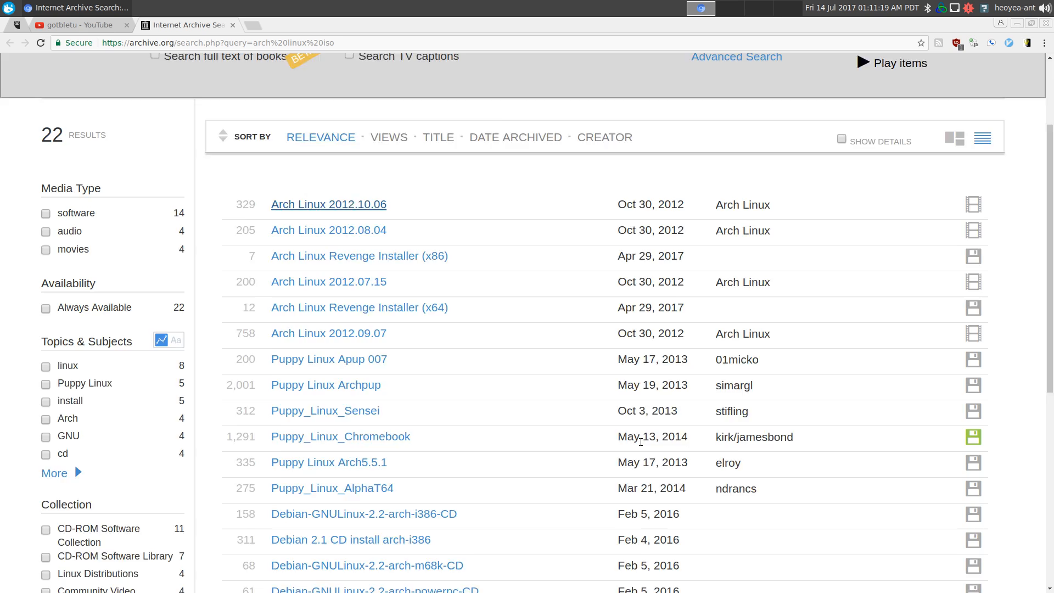
scroll(down, 3)
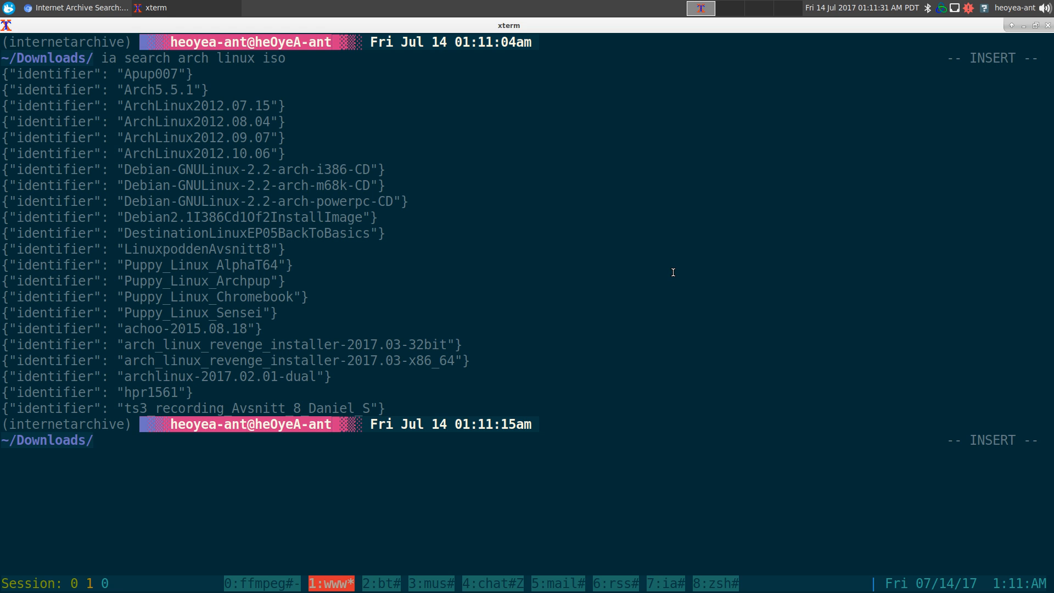
Step: Run 'ia list ArchLinux2012.09.07' to show the item's dual ISO and torrent files
text(ia l)
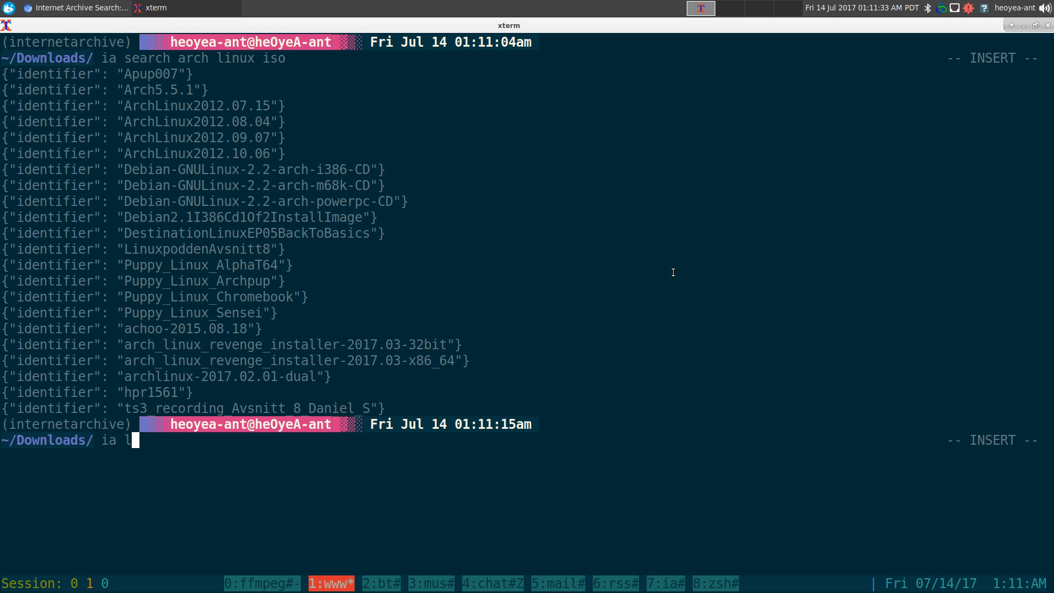
text(ist)
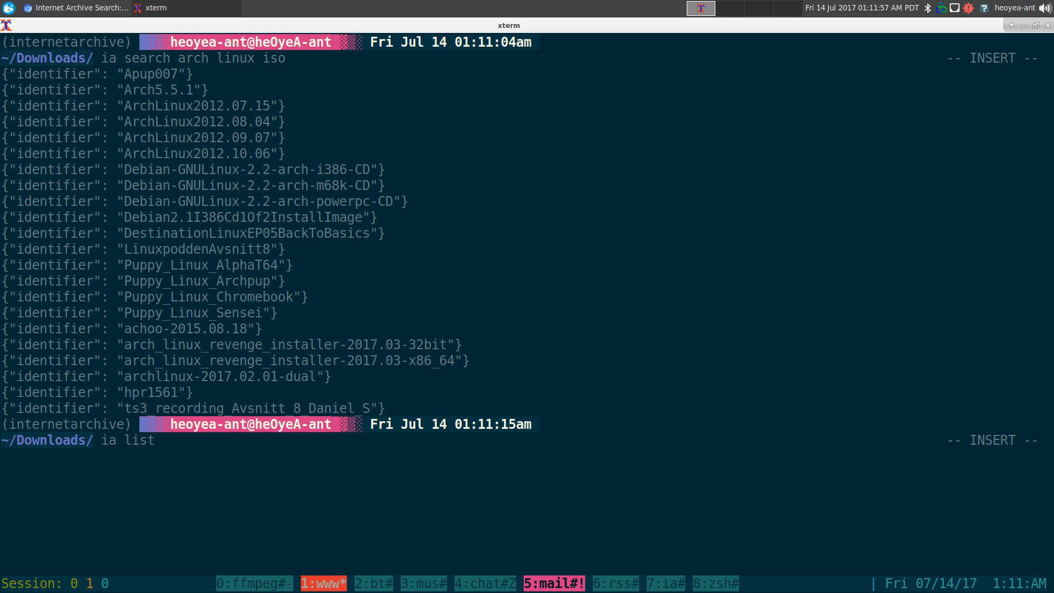
text(ArchLinux2012.09.07)
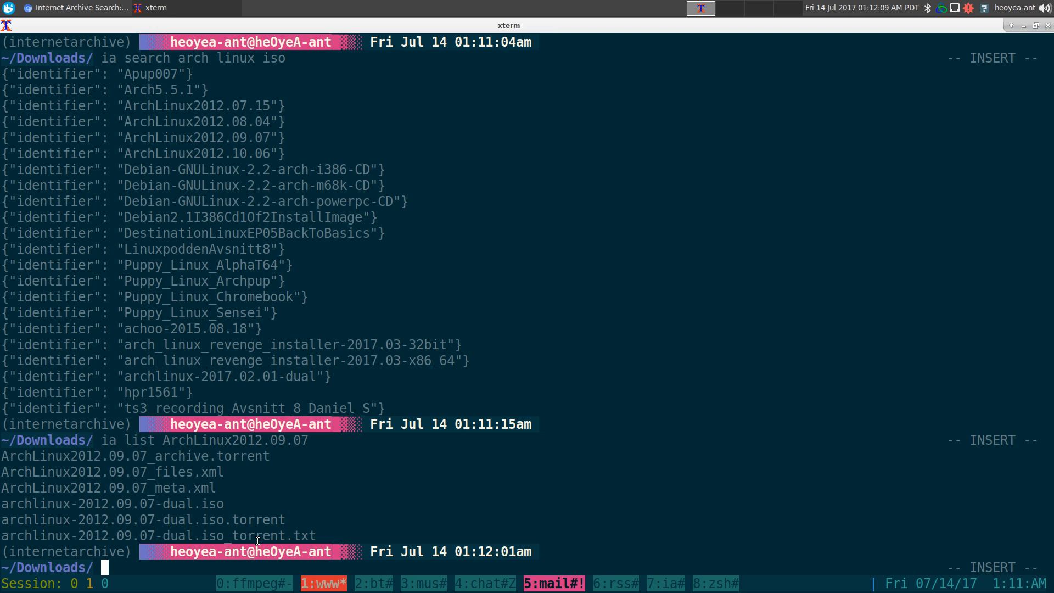
mouse_move(382, 488)
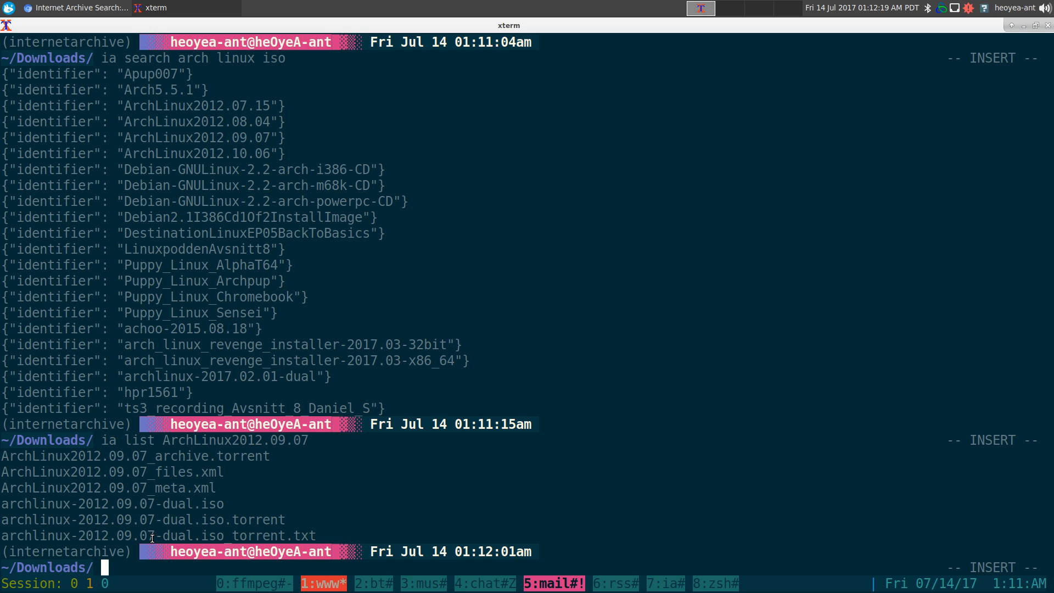
mouse_move(471, 516)
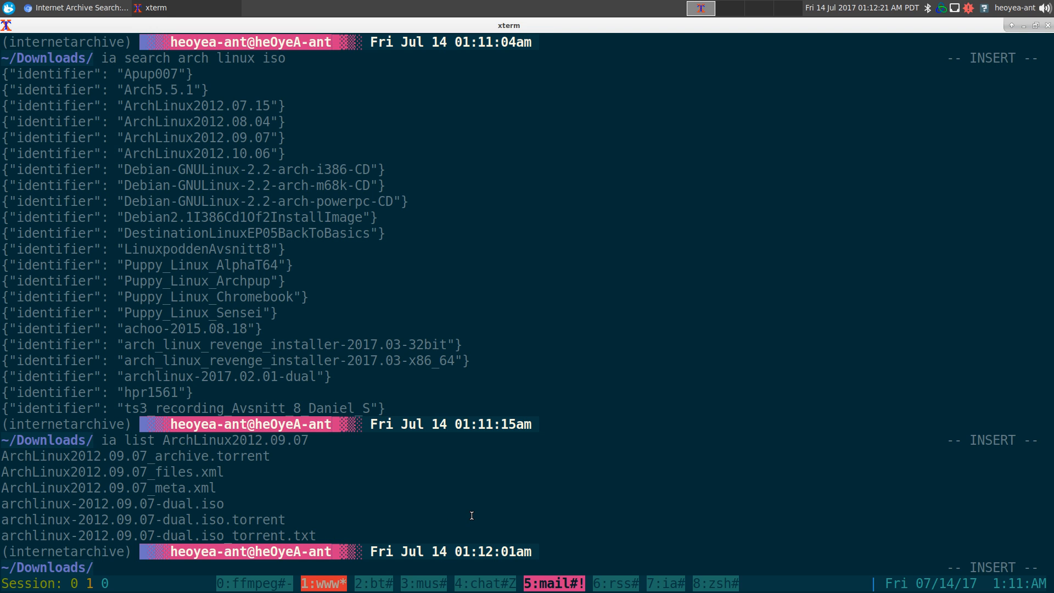
Step: Download archlinux-2012.09.07-dual.iso_torrent.txt from the ArchLinux2012.09.07 item with ia
key(Escape)
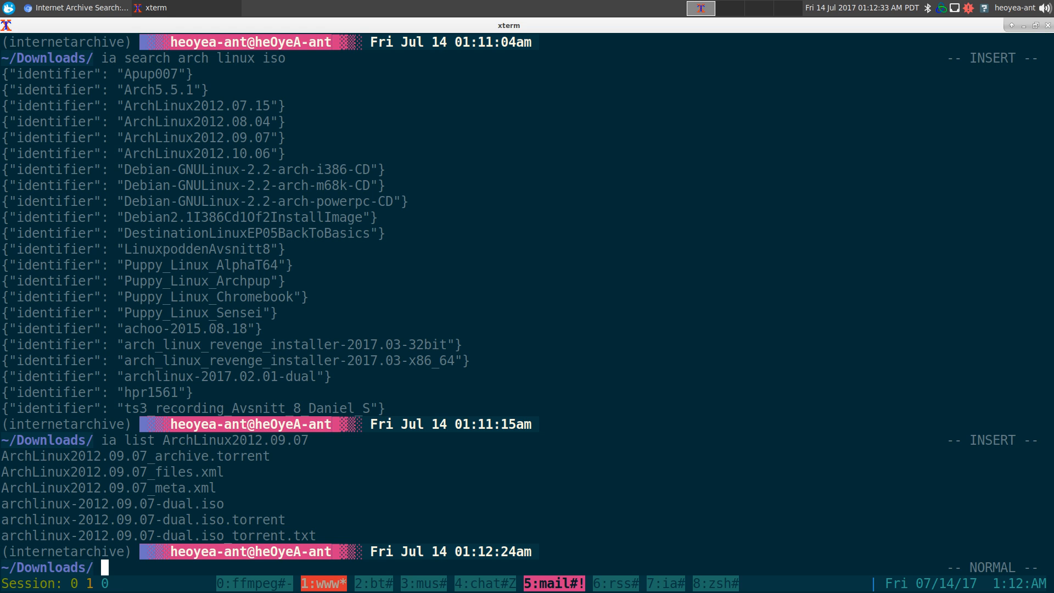
text(ia list ArchLinux2012.09.07)
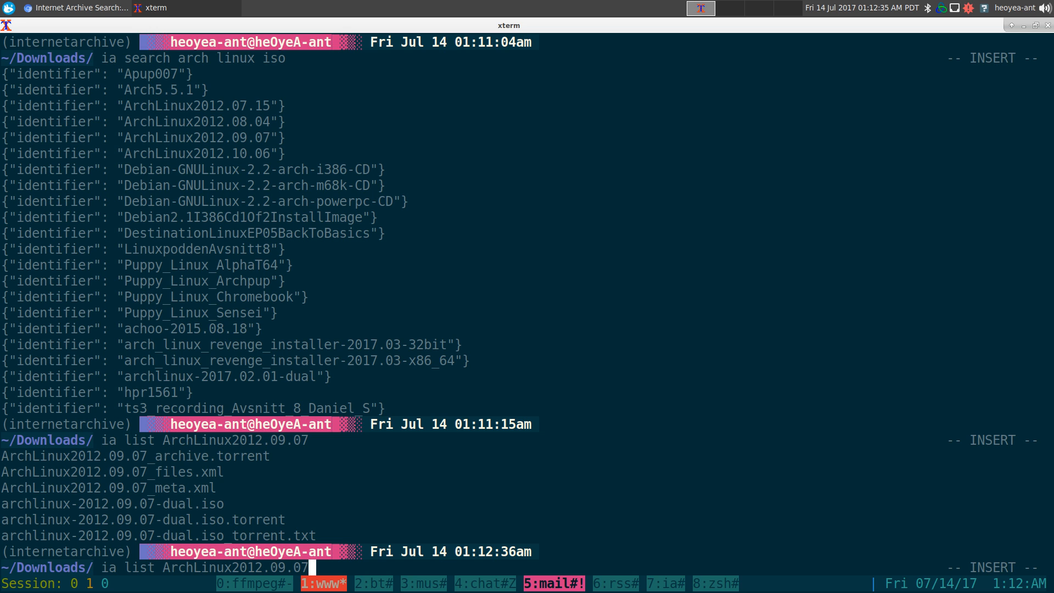
text(/)
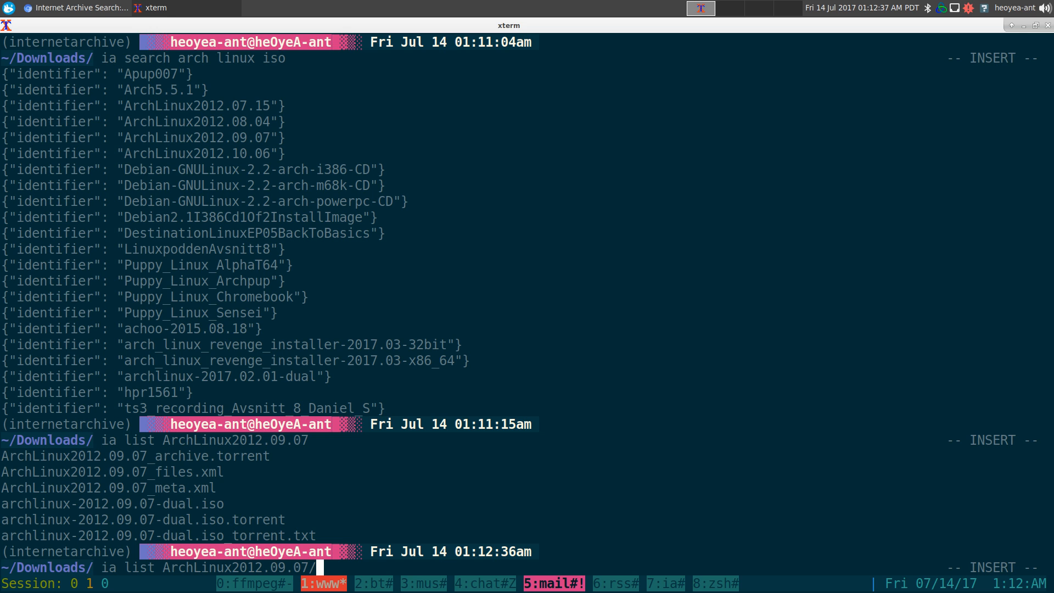
text(archlinux-2012.09.07-dual.iso_torrent.txt)
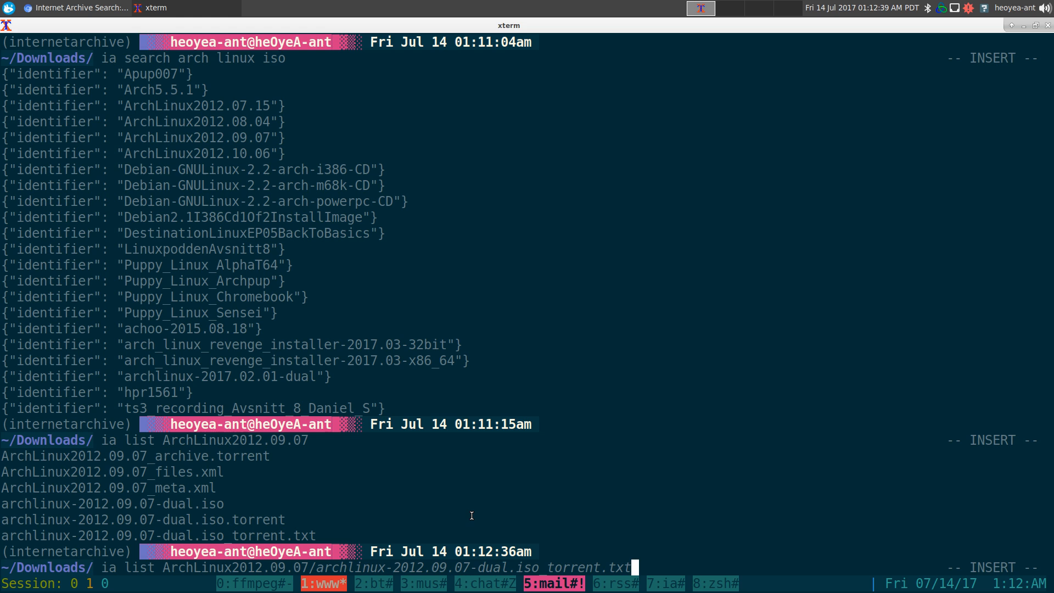
key(Escape)
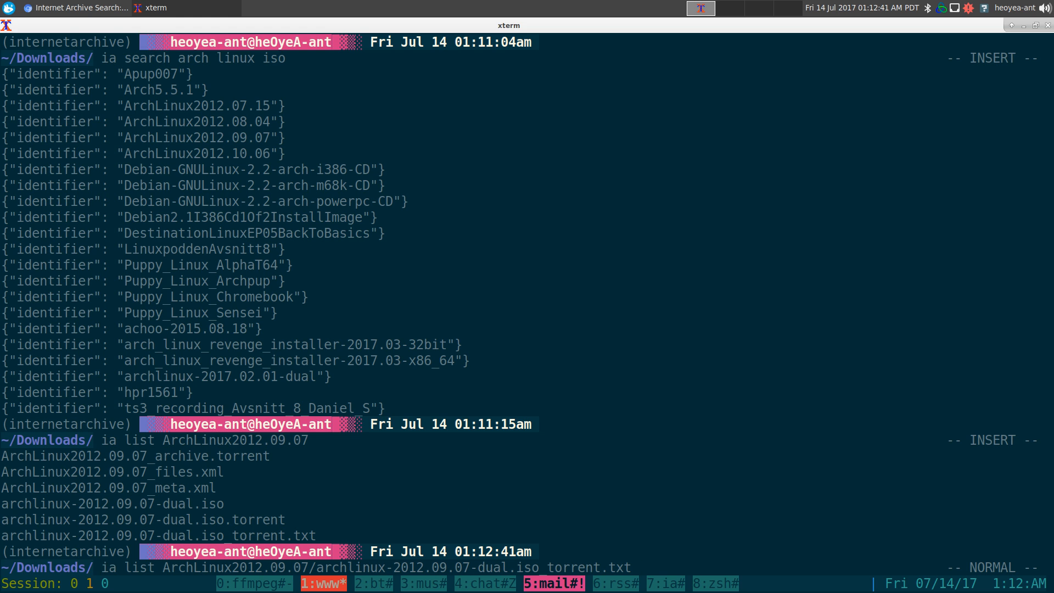
text(down)
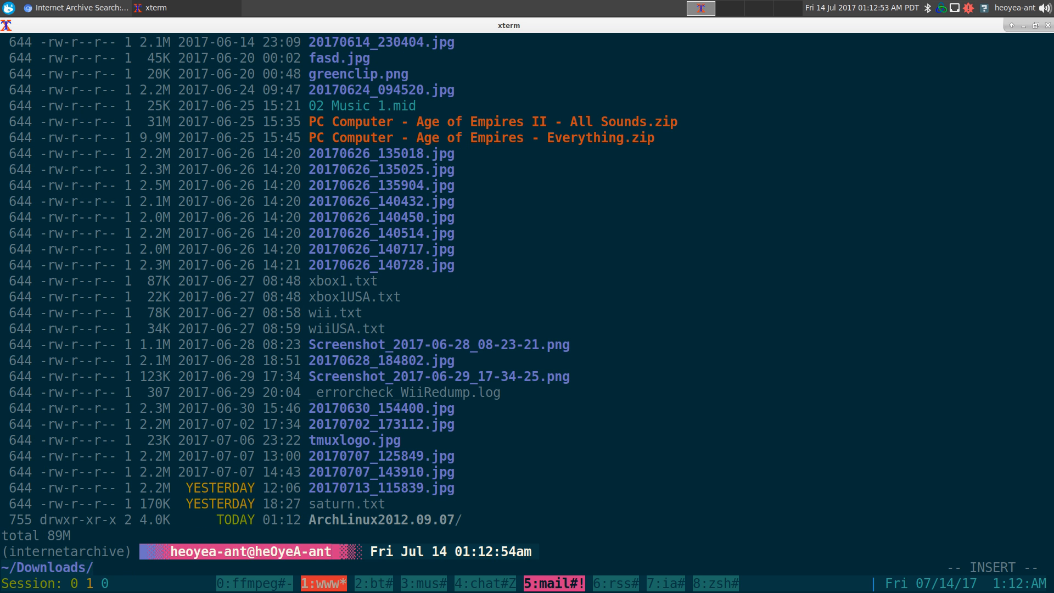
Step: Enter the ArchLinux2012.09.07 folder, page the torrent txt in less, and go back up a directory
text(cd)
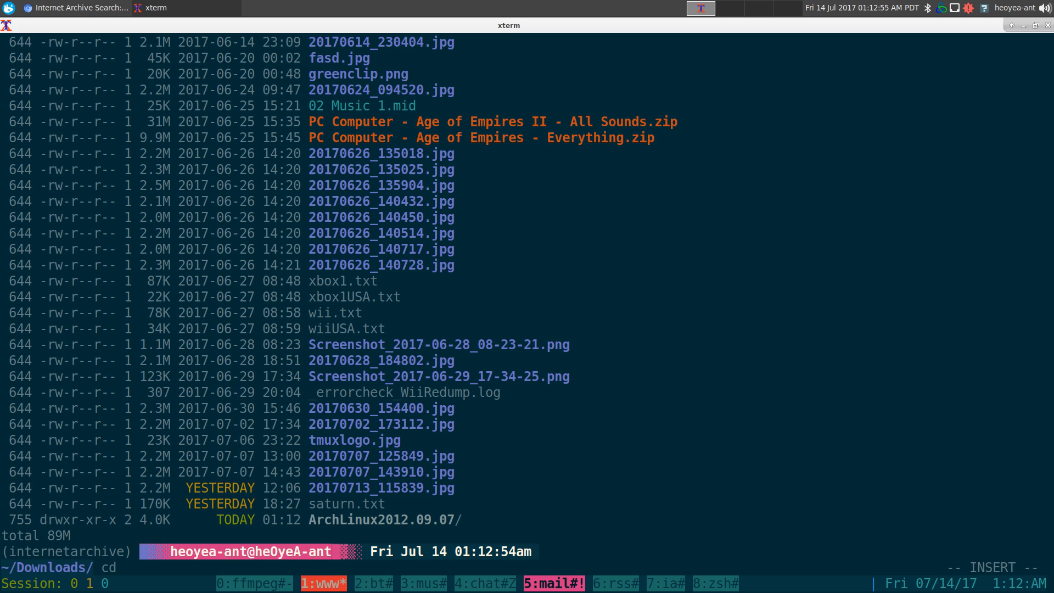
text(ArchLinux2012.09.07/)
text(ls)
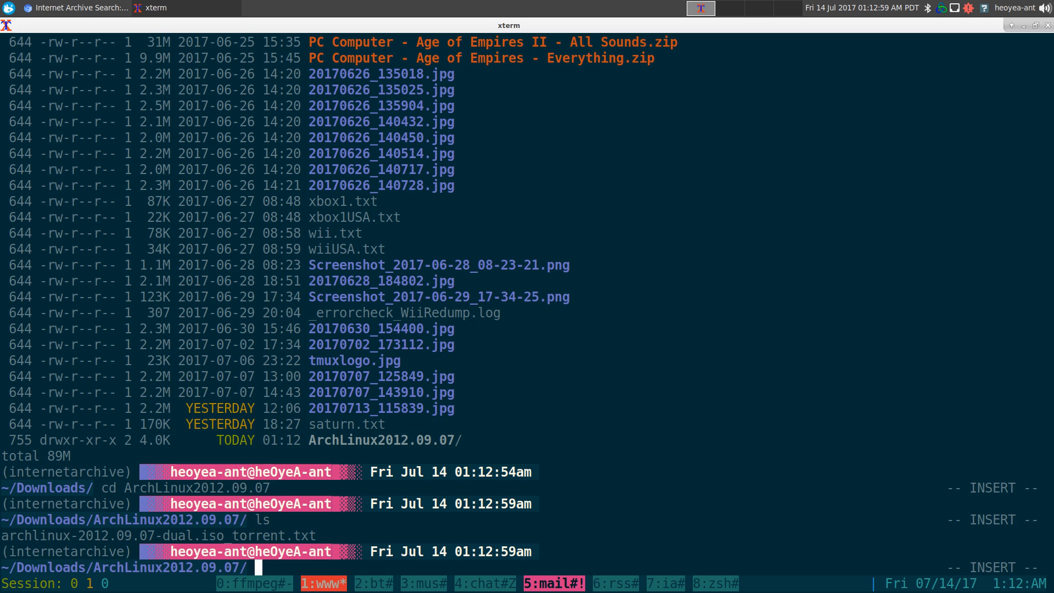
text(vim)
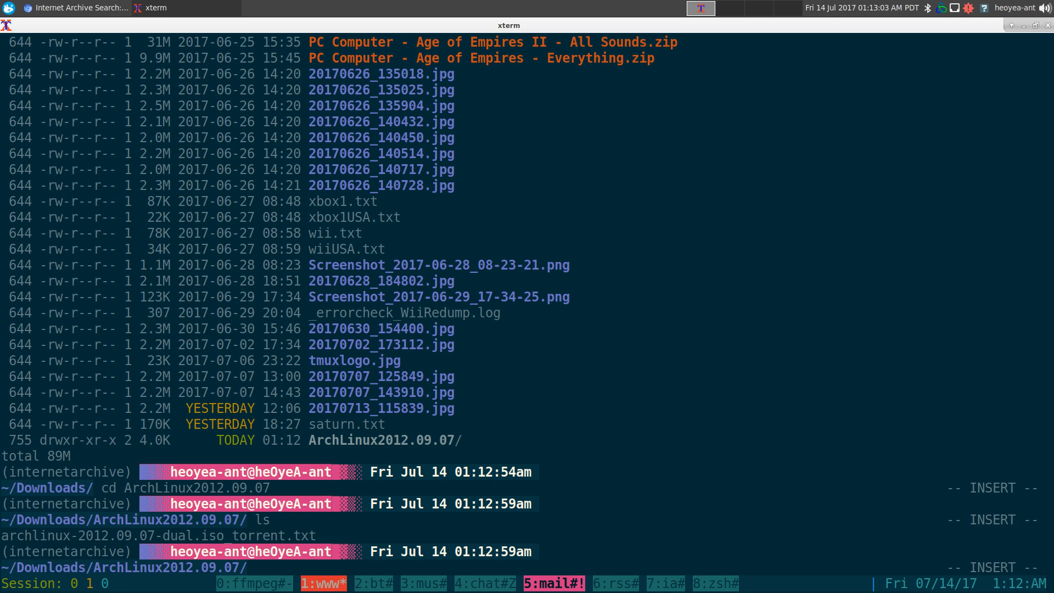
text(less archlinux-2012.09.07-dual.iso_torrent.txt)
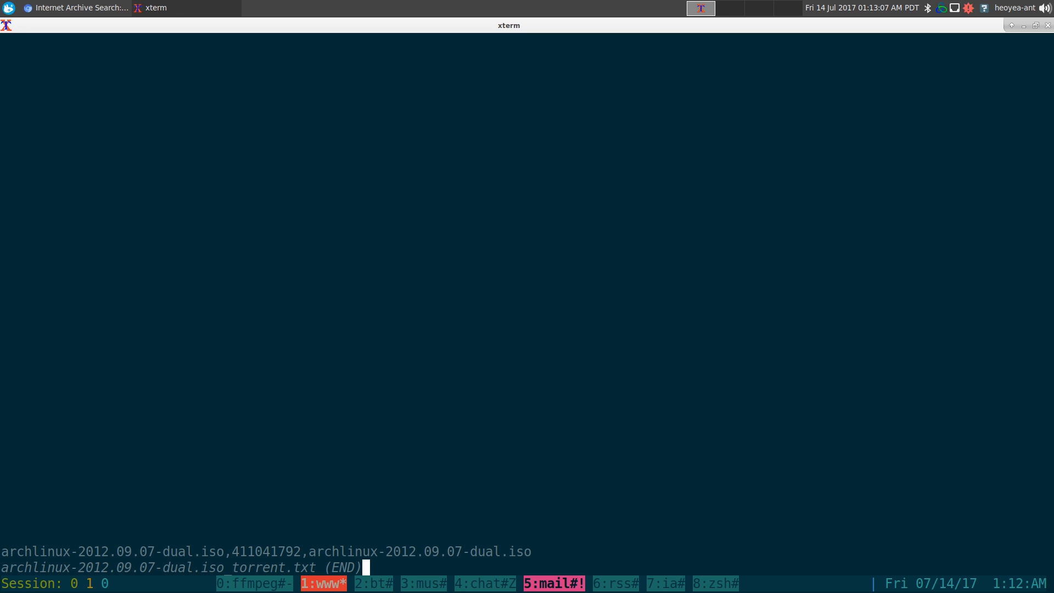
key(q)
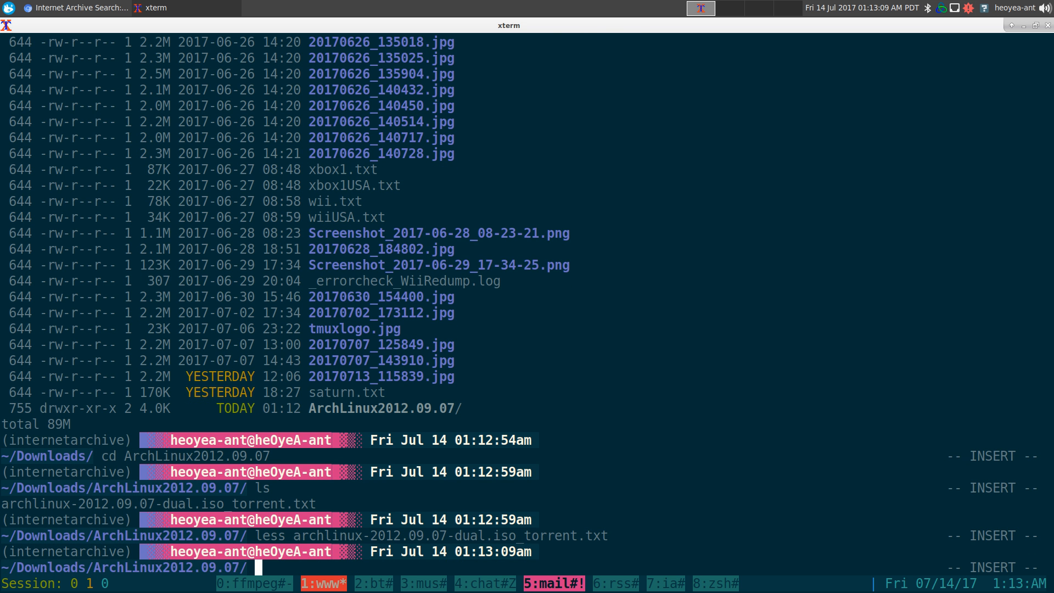
text(cd ..)
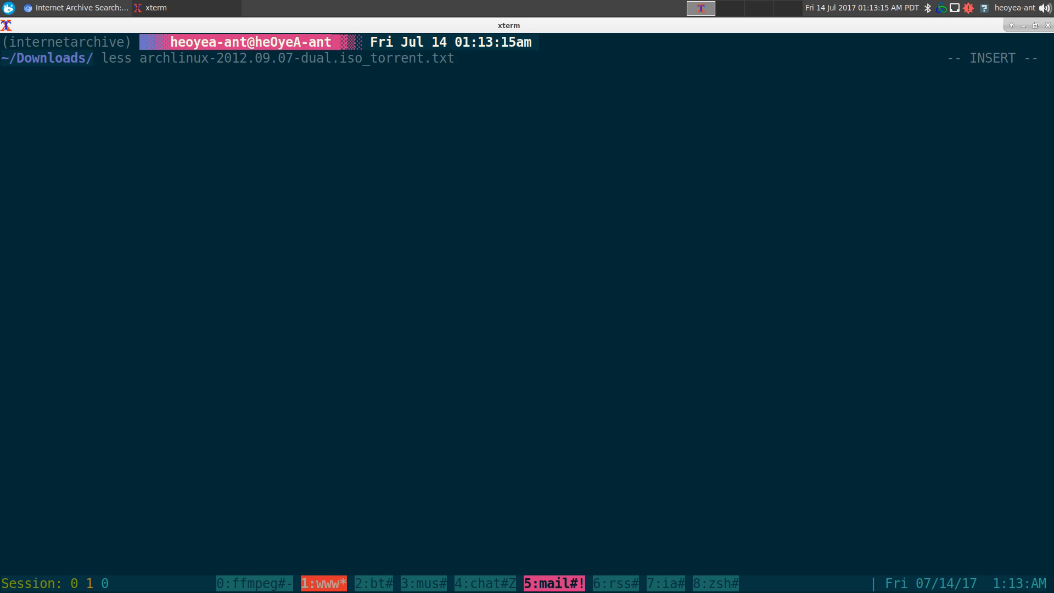
Step: Start 'ia download ArchLinux2012.09.07' for the whole item, then interrupt it partway
text(cd ArchLinux2012.09.07)
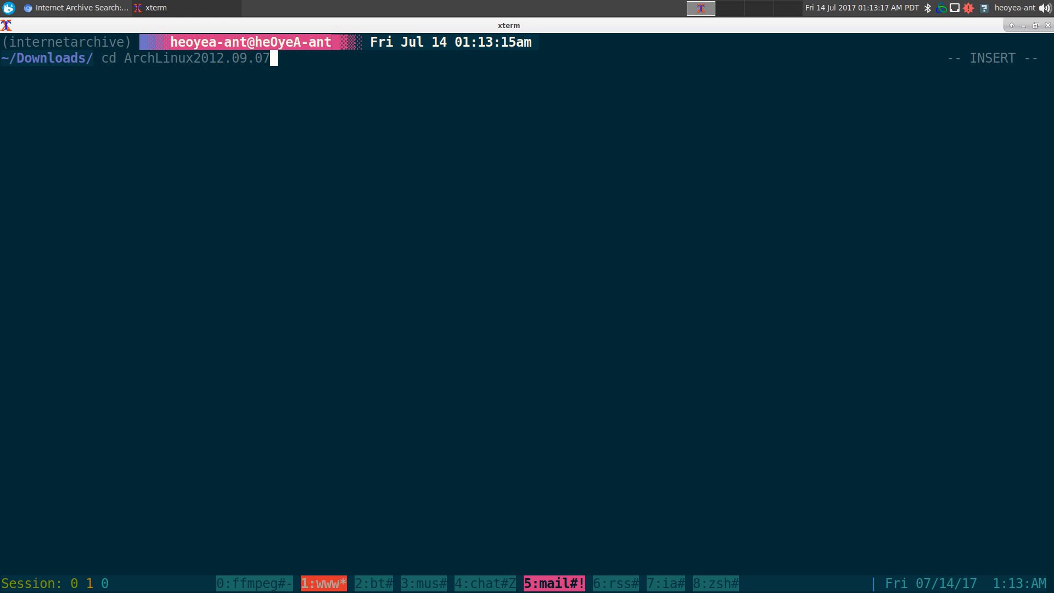
text(ia download ArchLinux2012.09.07/archlinux-2012.09.07-dual.iso_torrent.txt)
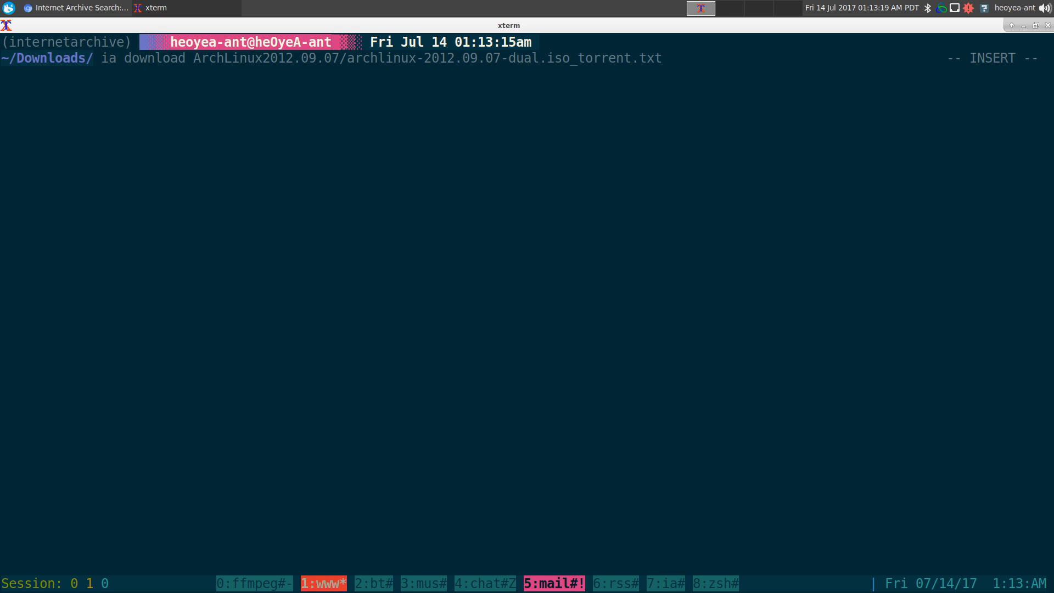
key(BackSpace)
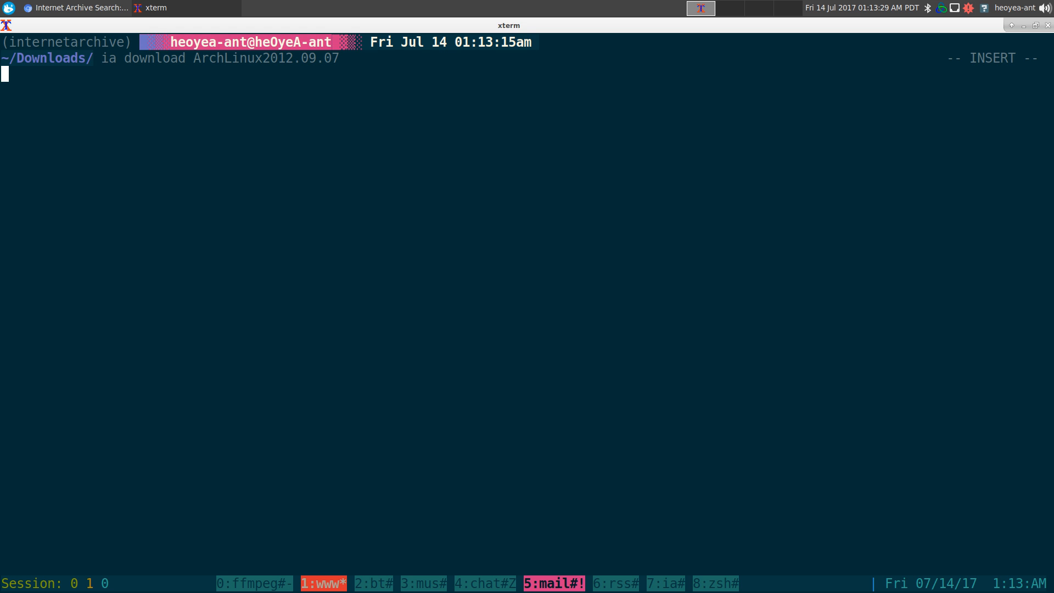
text(ddd^C%)
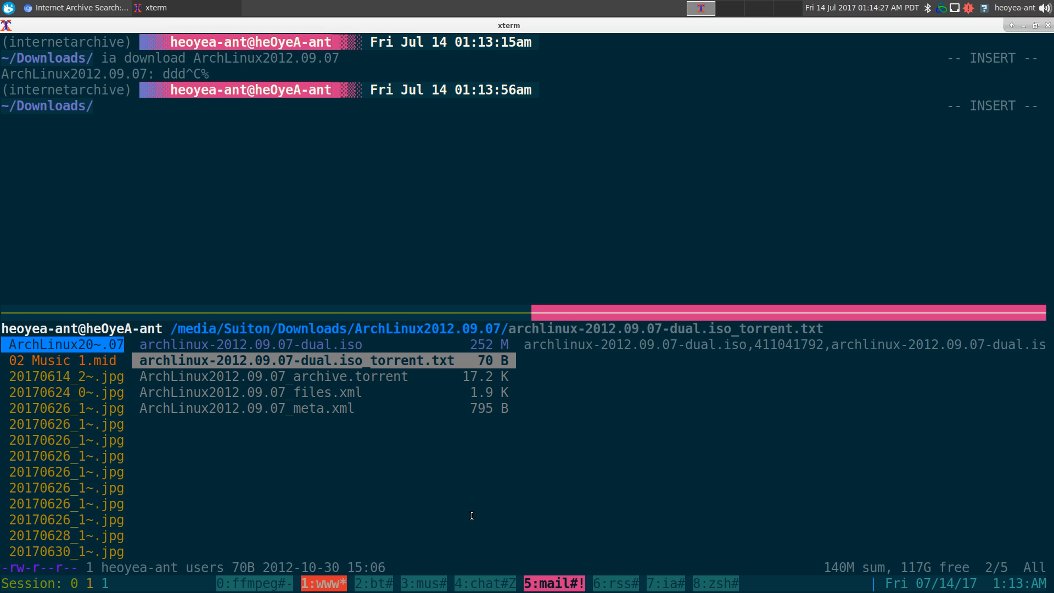
Step: Recall the previous command and bring up the ia help overview again
key(Up)
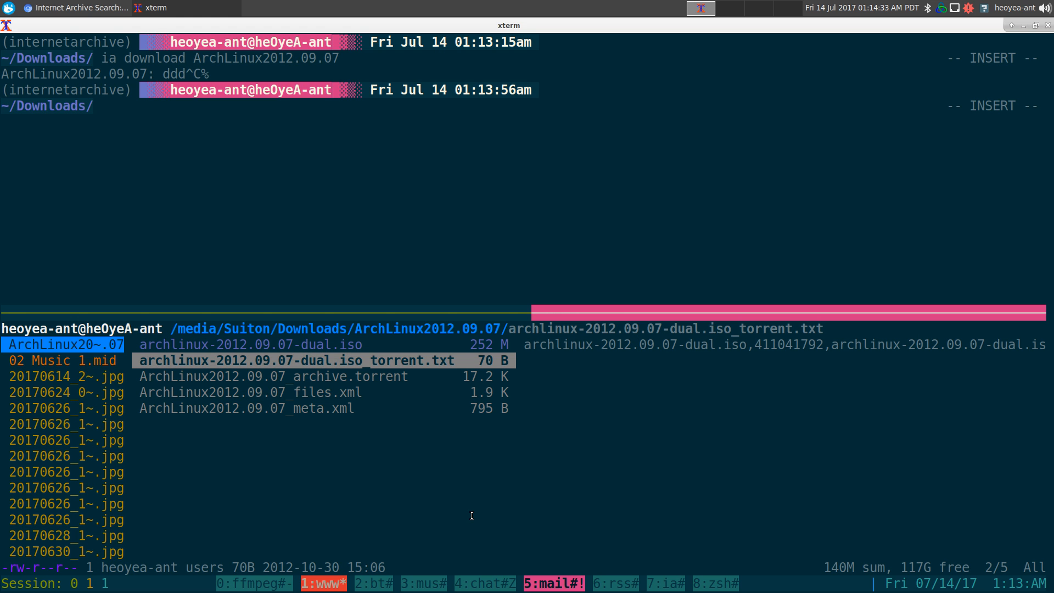
text(ia)
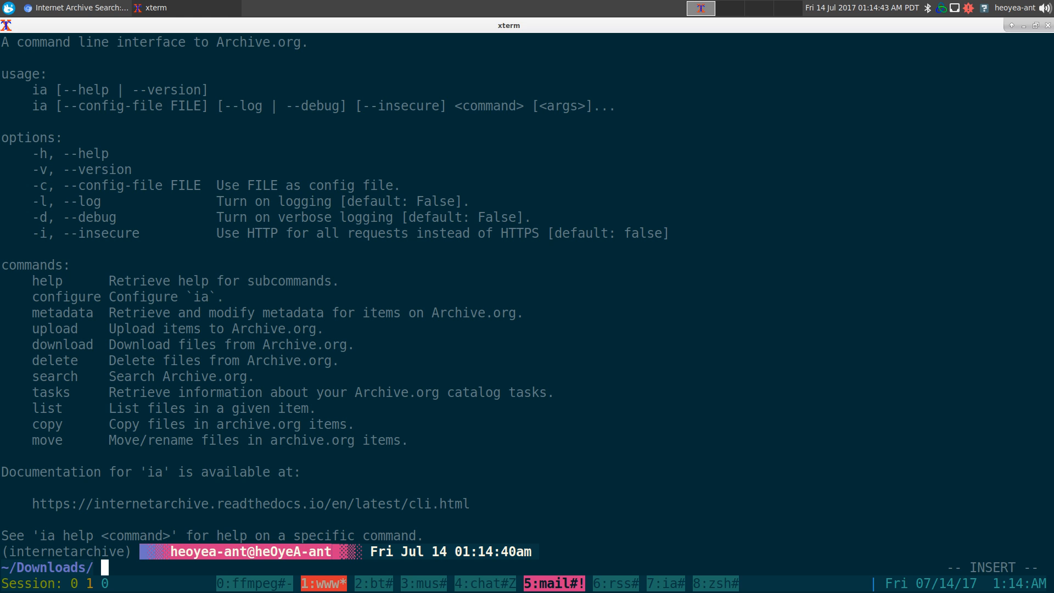
mouse_move(29, 295)
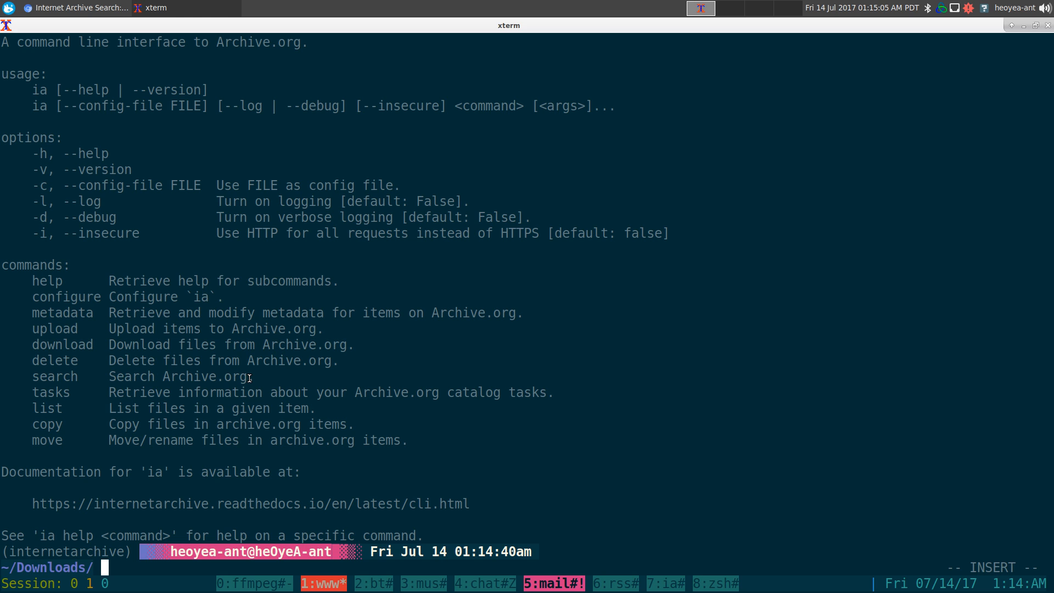
mouse_move(34, 360)
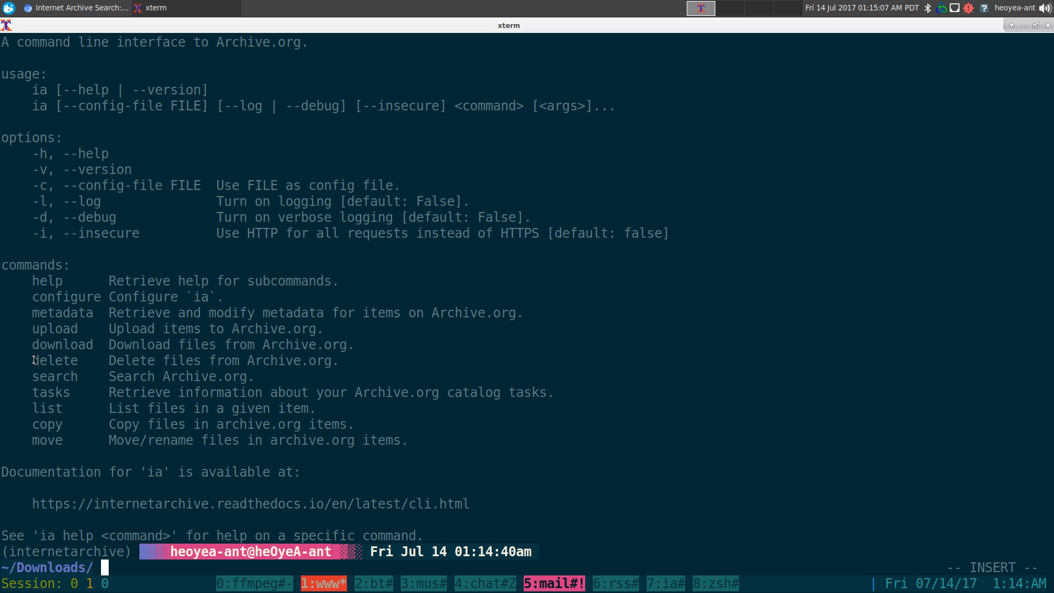
mouse_move(198, 427)
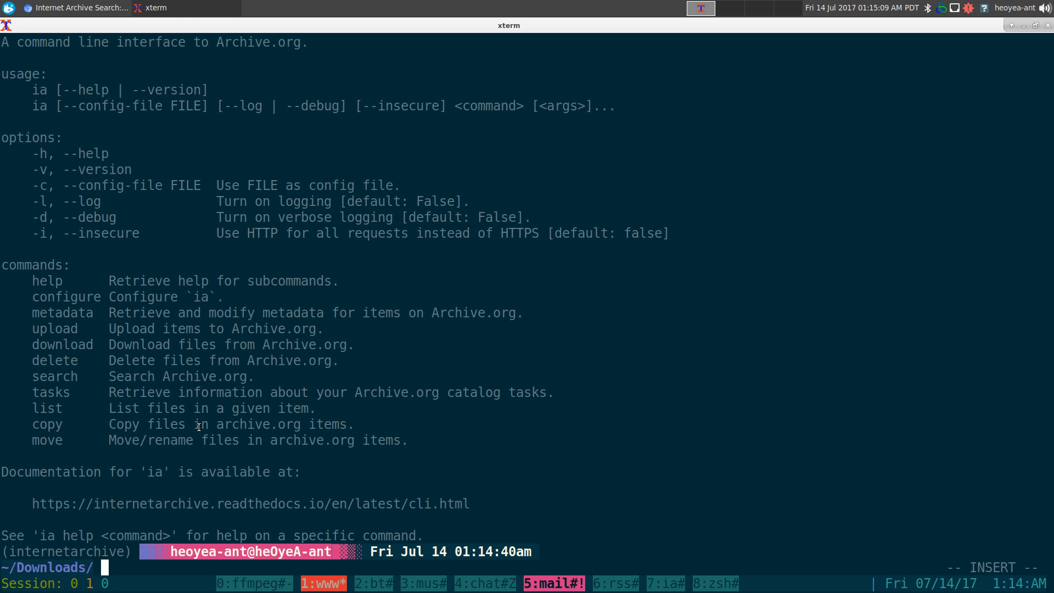
mouse_move(232, 455)
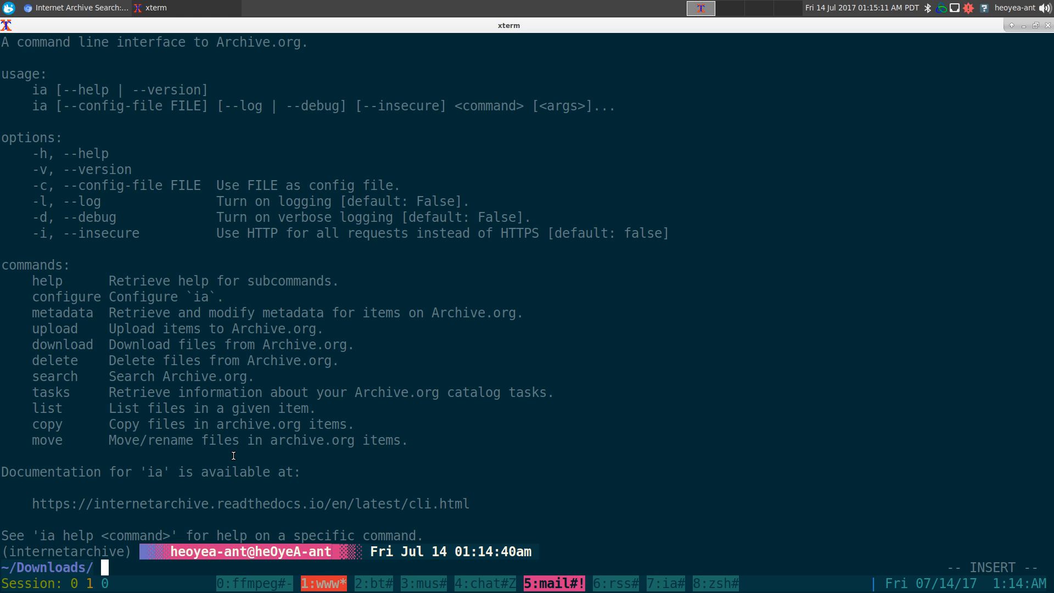